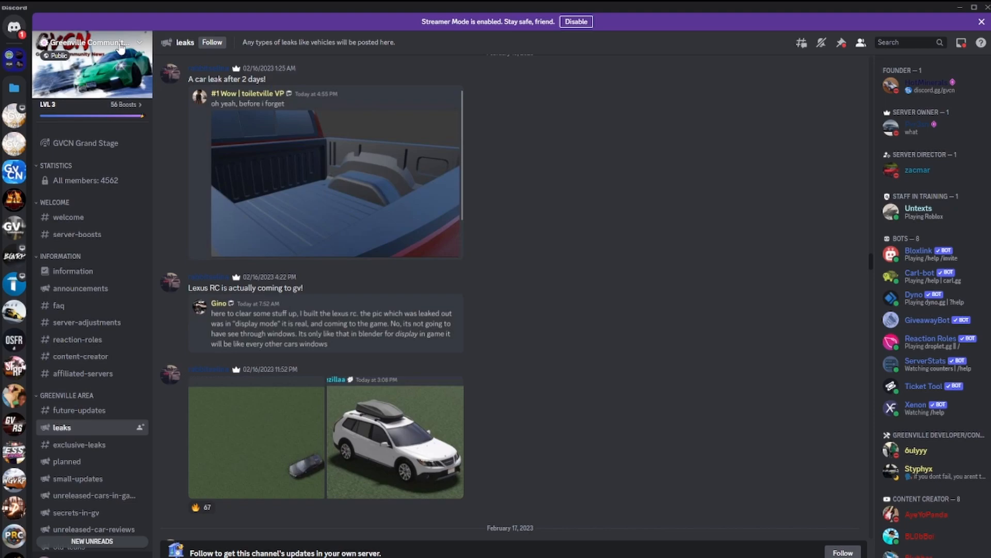
{"action": "mouse_move", "coordinate": [218, 204]}
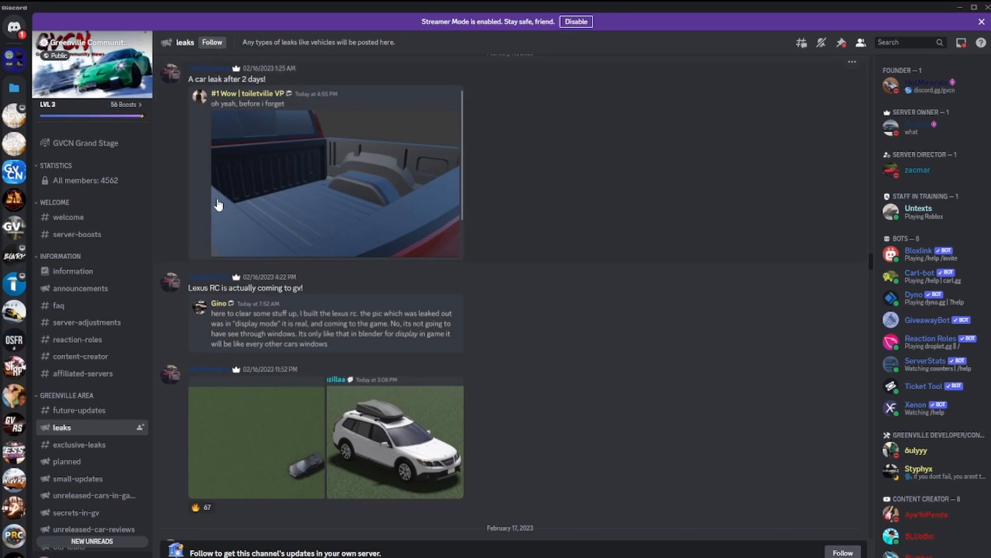
{"action": "mouse_move", "coordinate": [248, 142]}
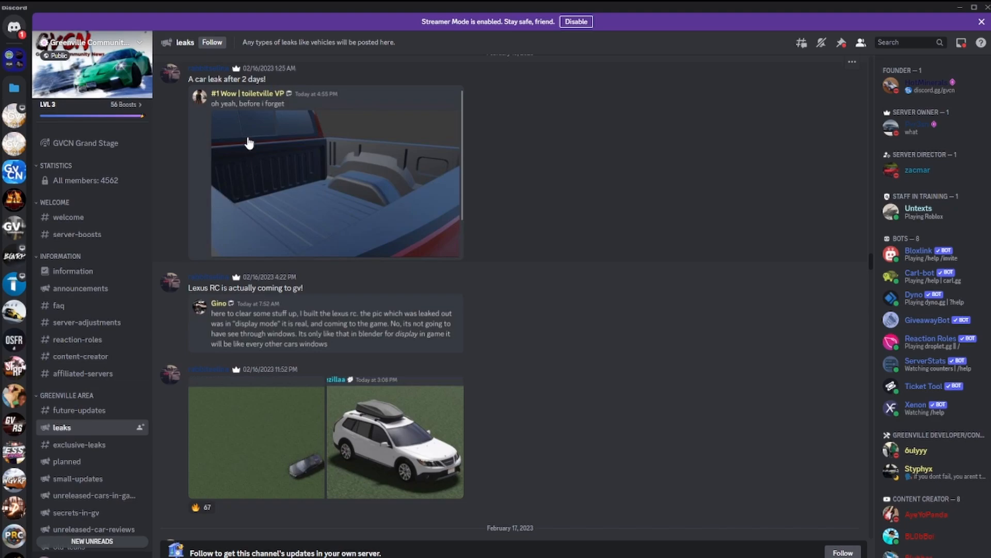
{"action": "mouse_move", "coordinate": [452, 237]}
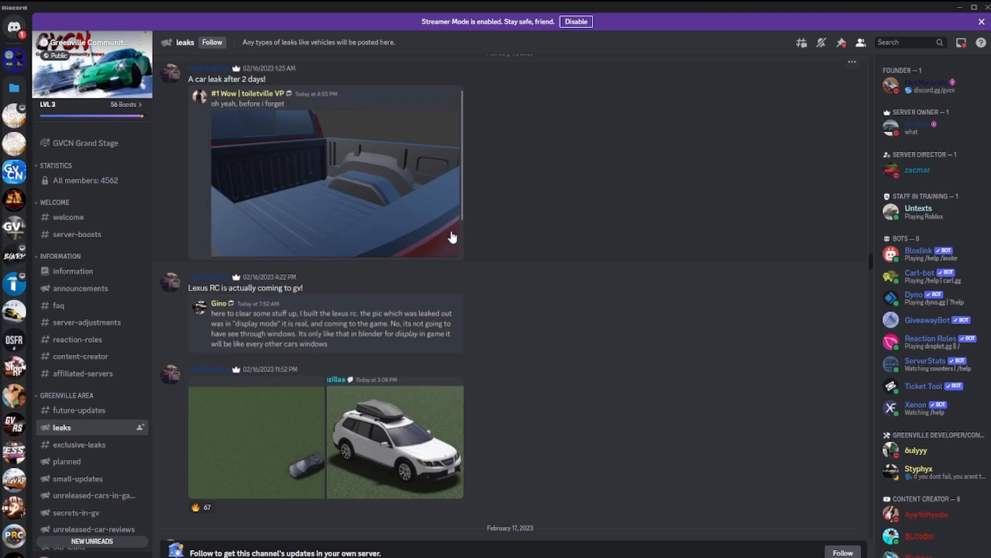
{"action": "mouse_move", "coordinate": [528, 167]}
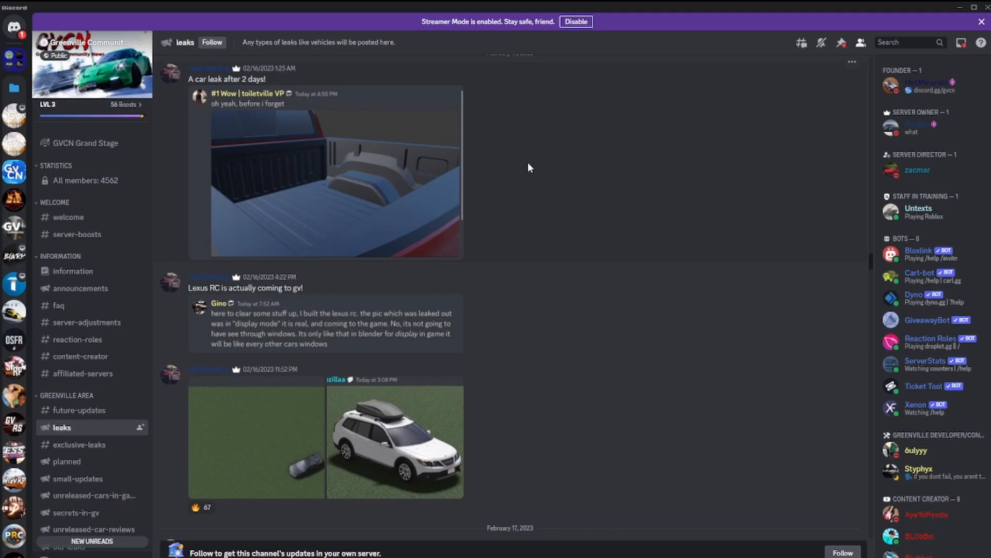
- Scroll the #leaks channel down past the truck bed and red panel images to the February 18 red sedan sneak-peek posts
{"action": "scroll", "scroll_direction": "down", "scroll_amount": 3}
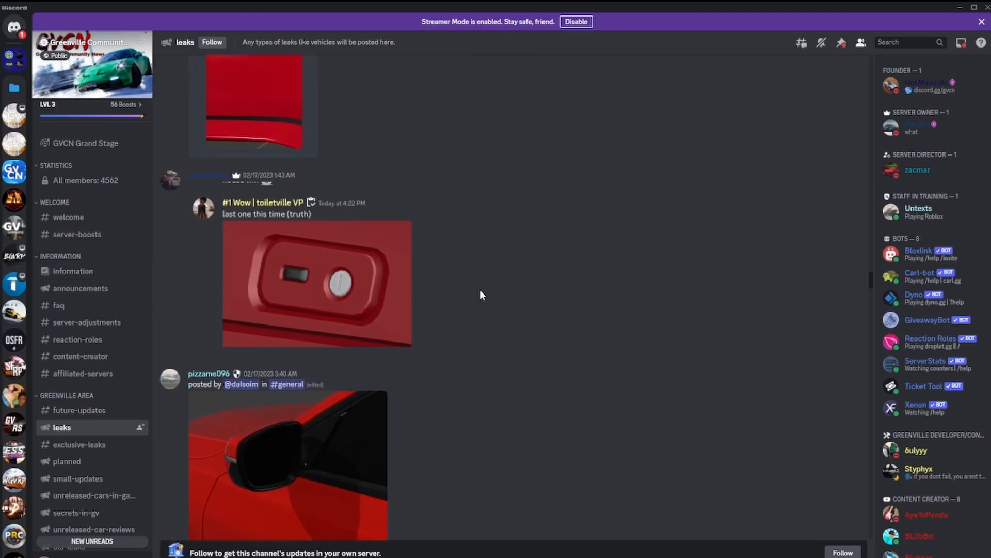
{"action": "scroll", "scroll_direction": "down", "scroll_amount": 3}
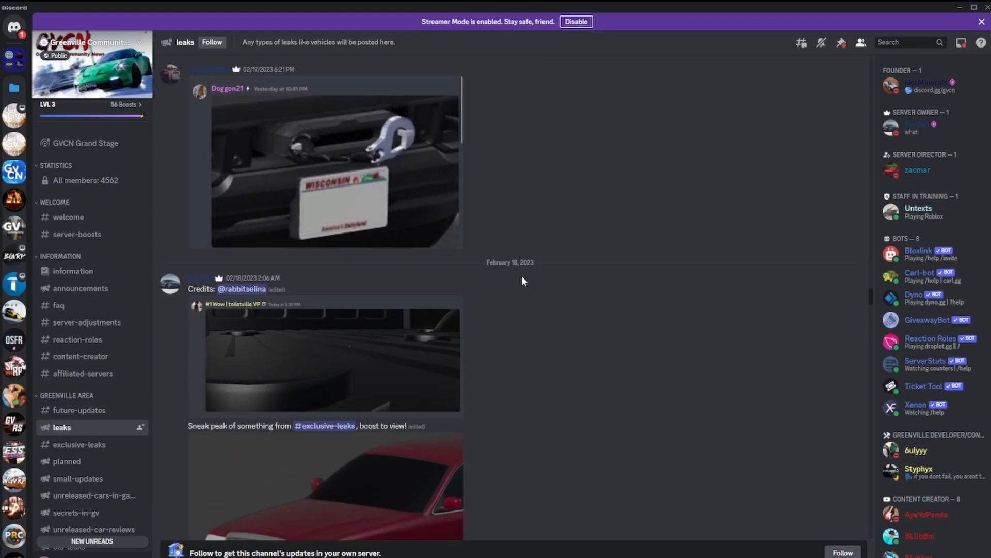
{"action": "scroll", "scroll_direction": "down", "scroll_amount": 3}
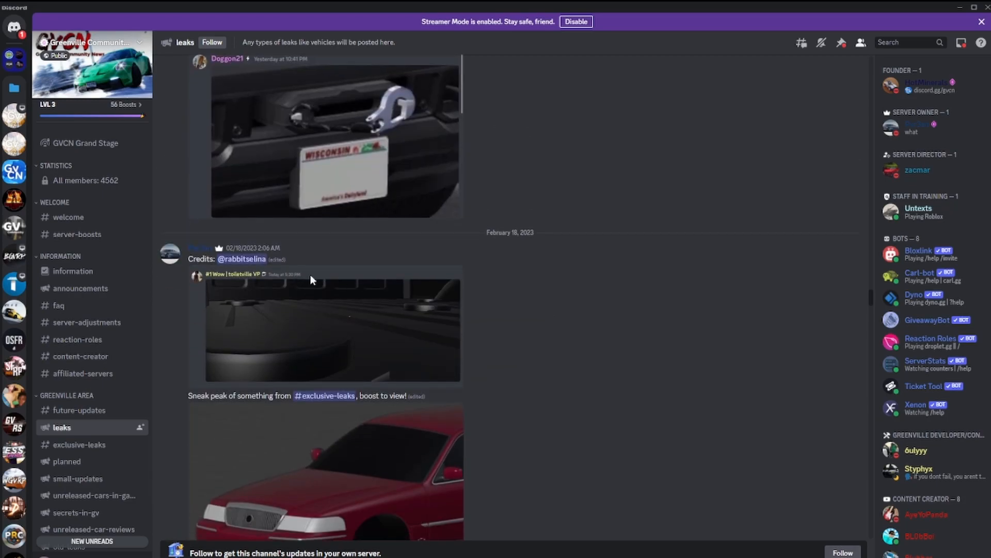
{"action": "scroll", "scroll_direction": "down", "scroll_amount": 3}
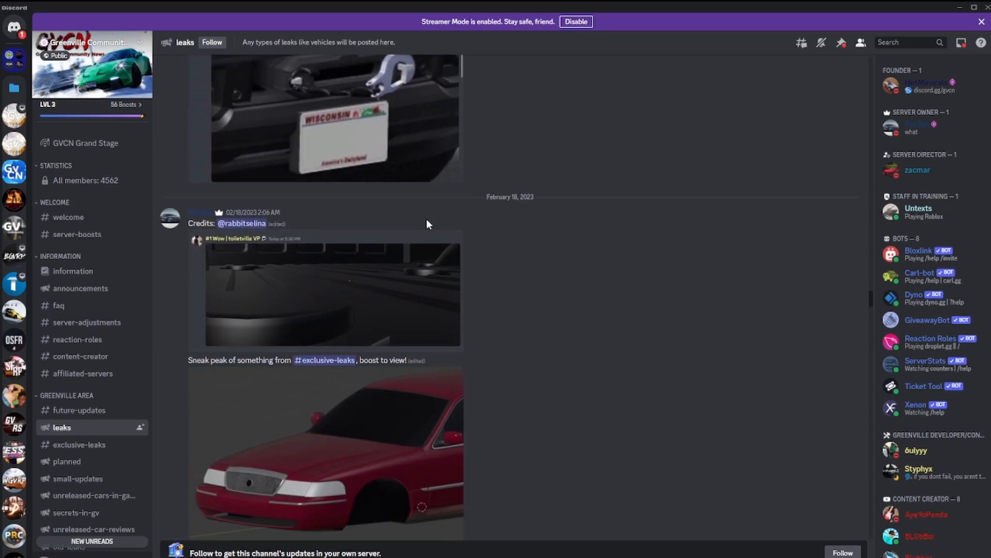
{"action": "scroll", "scroll_direction": "down", "scroll_amount": 3}
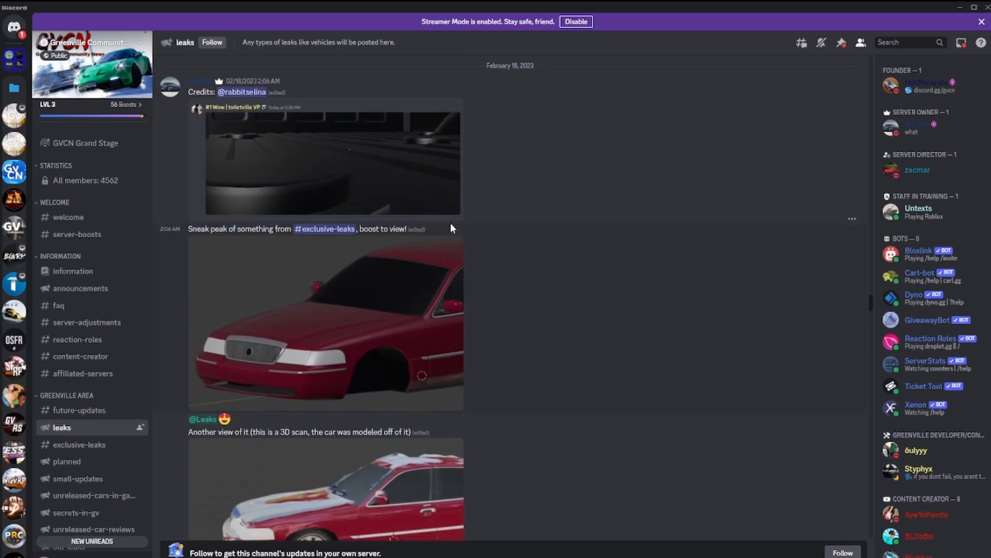
{"action": "scroll", "scroll_direction": "down", "scroll_amount": 3}
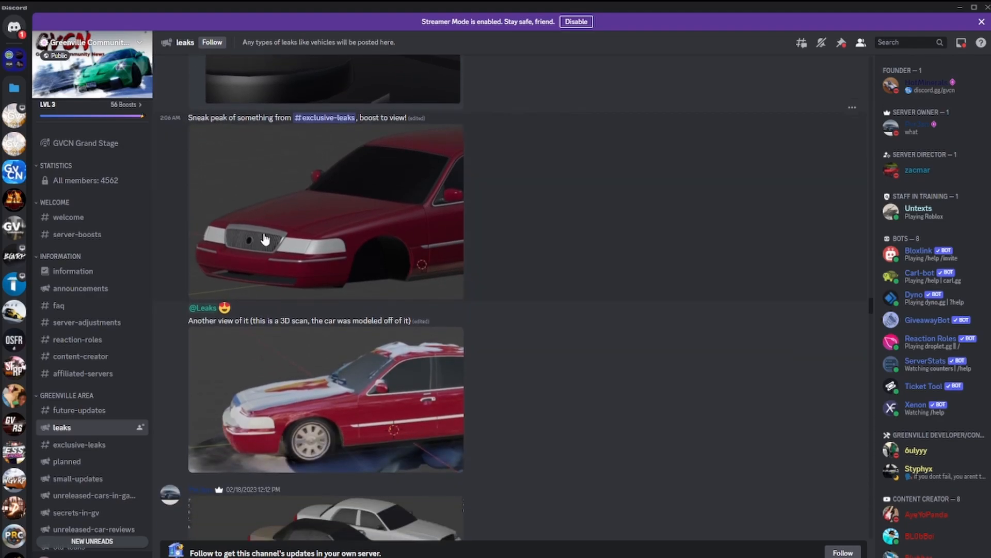
- Preview the three-sedan-models image and the next leak image, closing each preview
{"action": "left_click", "coordinate": [325, 398]}
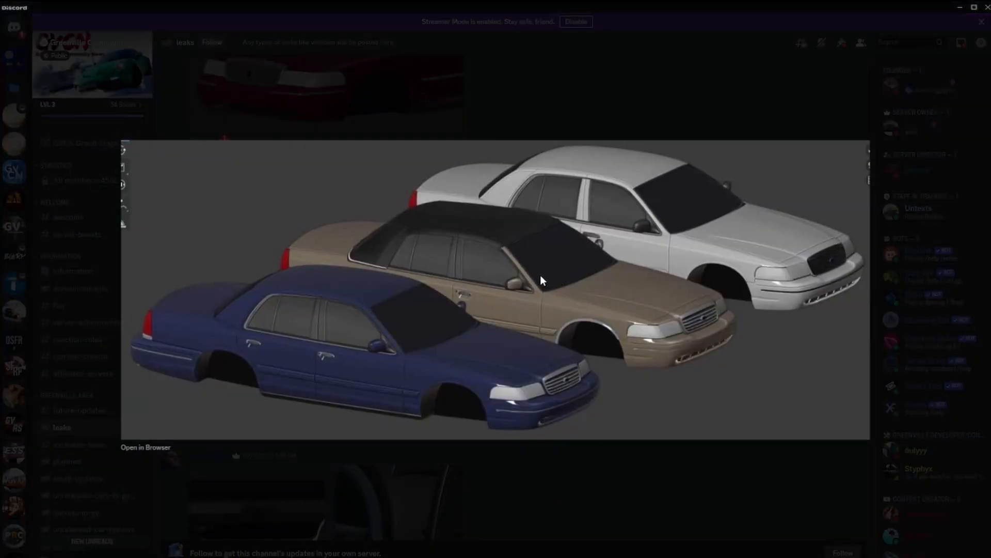
{"action": "mouse_move", "coordinate": [495, 444]}
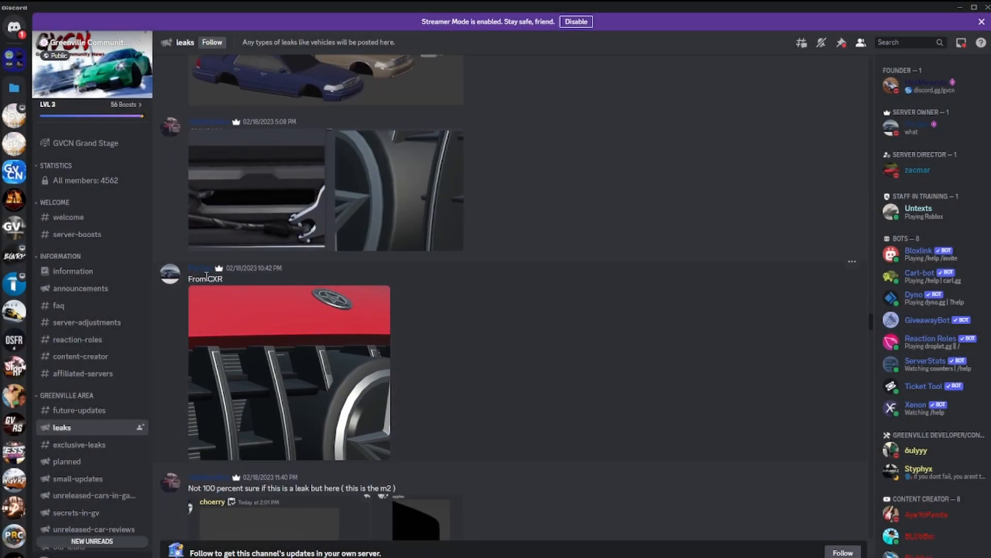
{"action": "double_click", "coordinate": [208, 279]}
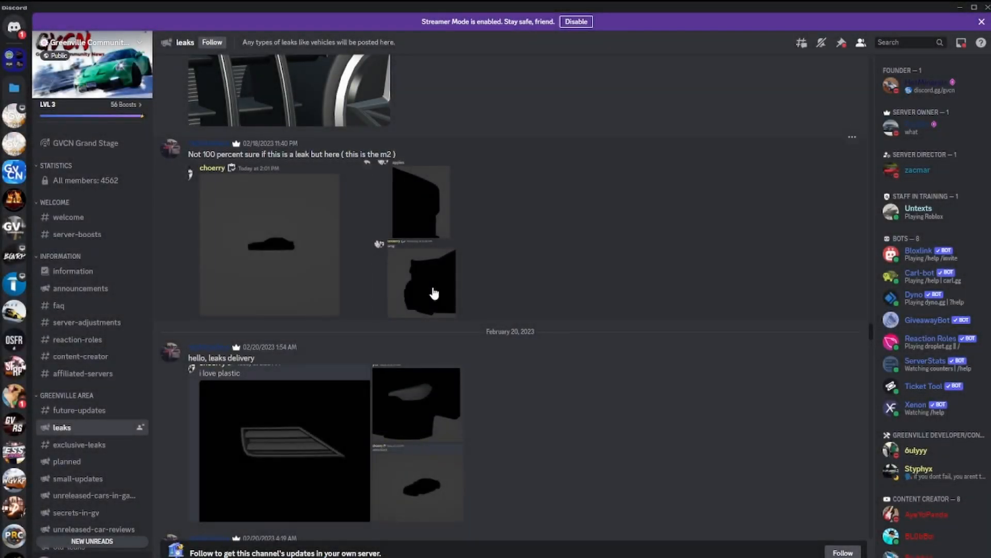
{"action": "left_click", "coordinate": [422, 282]}
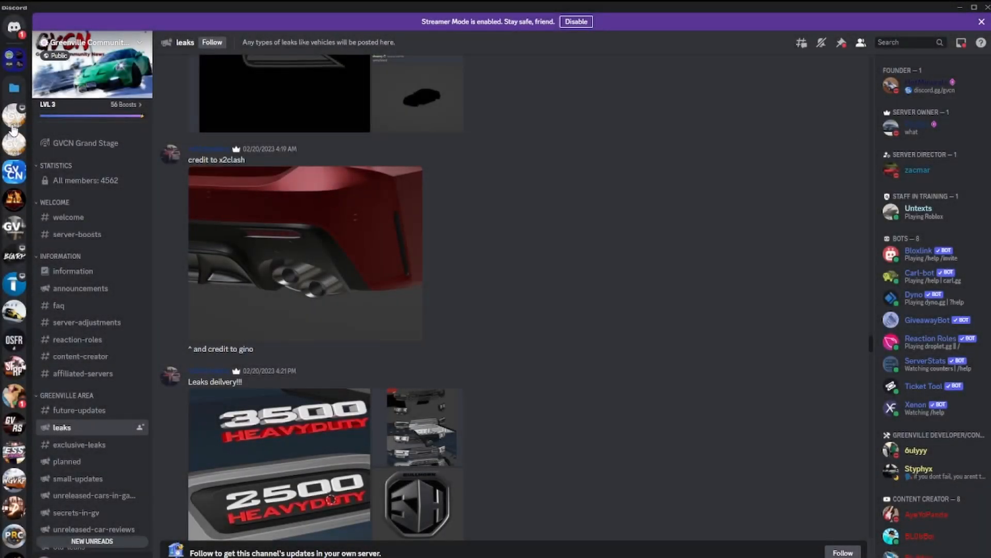
- Preview and close the FALCON badge image, then continue down to the February 24 blue SUV posts
{"action": "scroll", "scroll_direction": "down", "scroll_amount": 3}
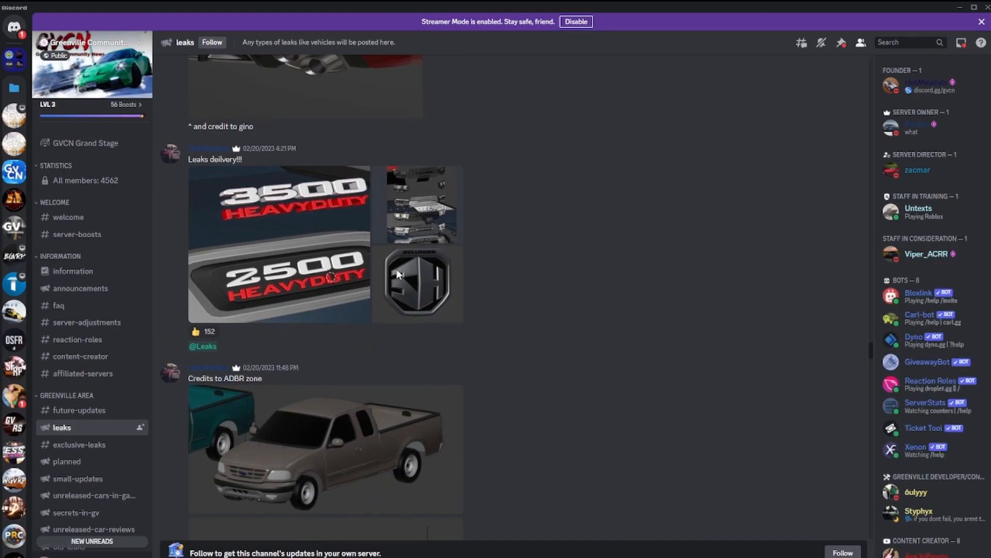
{"action": "left_click", "coordinate": [325, 449]}
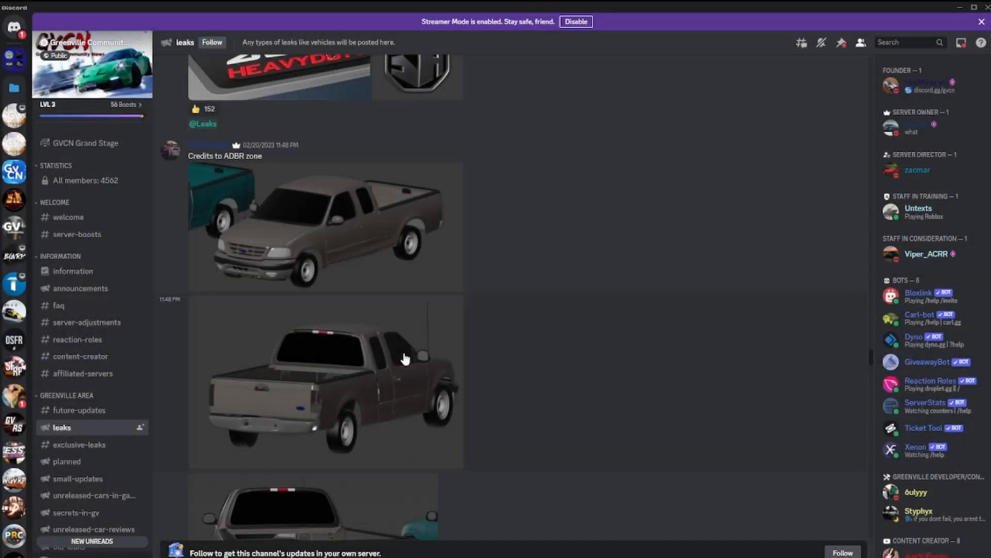
{"action": "mouse_move", "coordinate": [379, 358]}
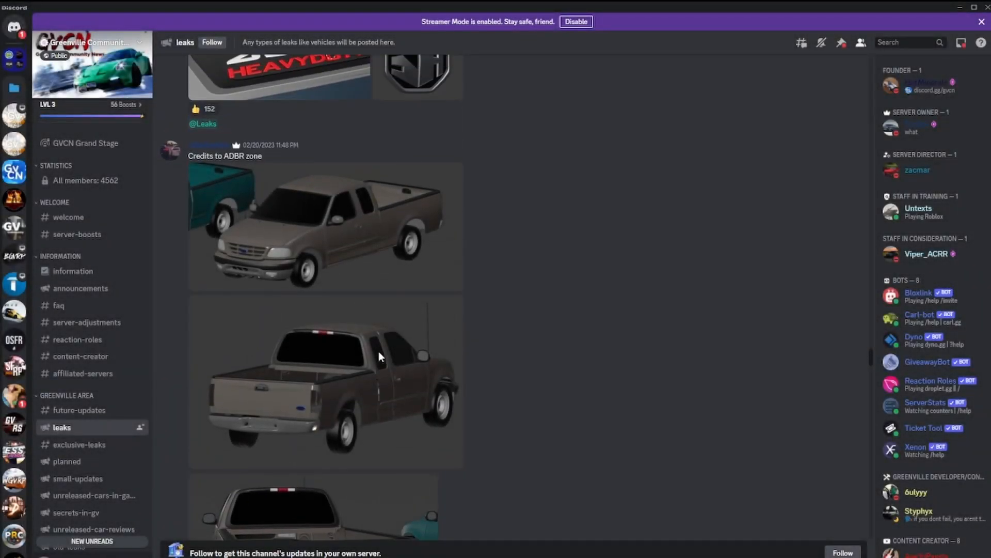
{"action": "mouse_move", "coordinate": [253, 155]}
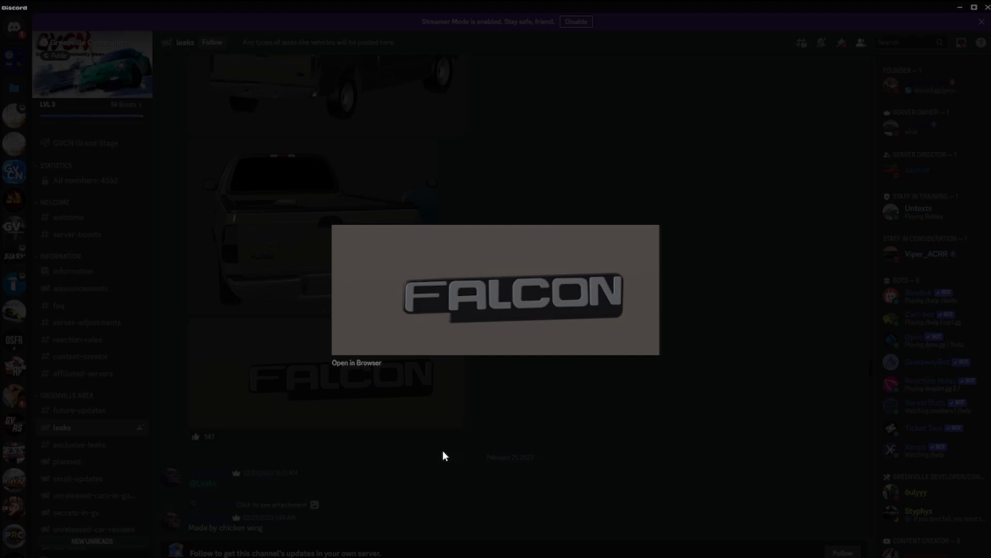
{"action": "left_click", "coordinate": [443, 456]}
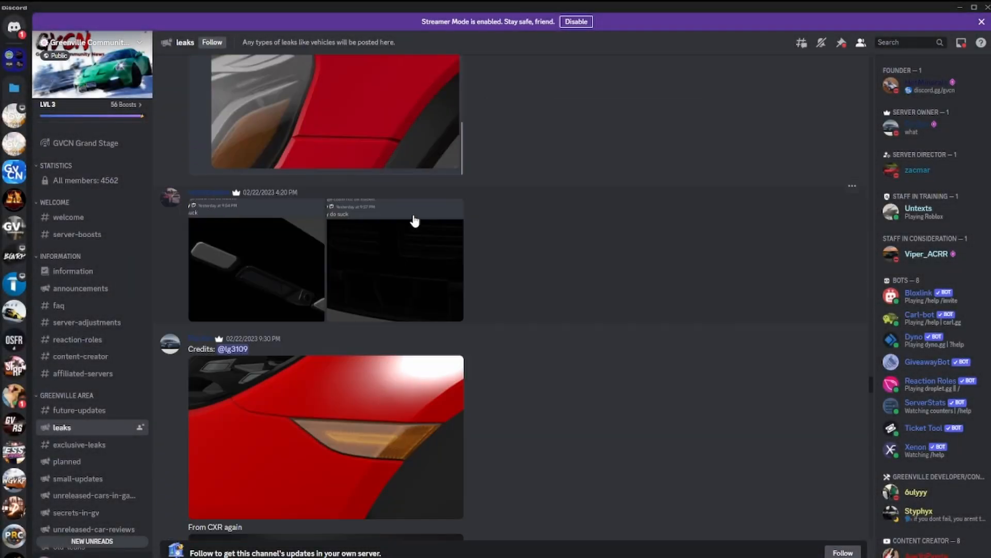
{"action": "left_click", "coordinate": [324, 113]}
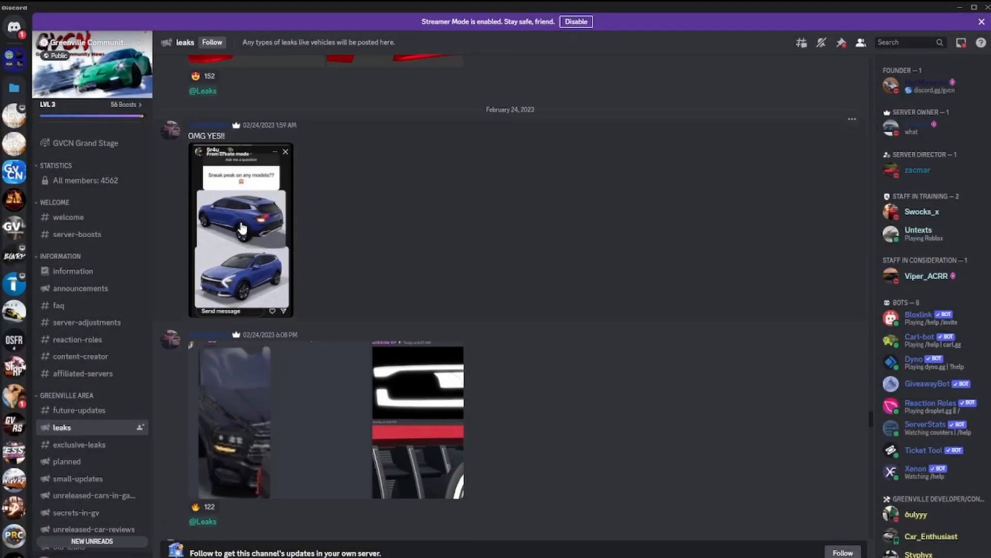
- Preview the blue SUV sneak-peek screenshot and the grey car door leak, closing each
{"action": "left_click", "coordinate": [241, 230]}
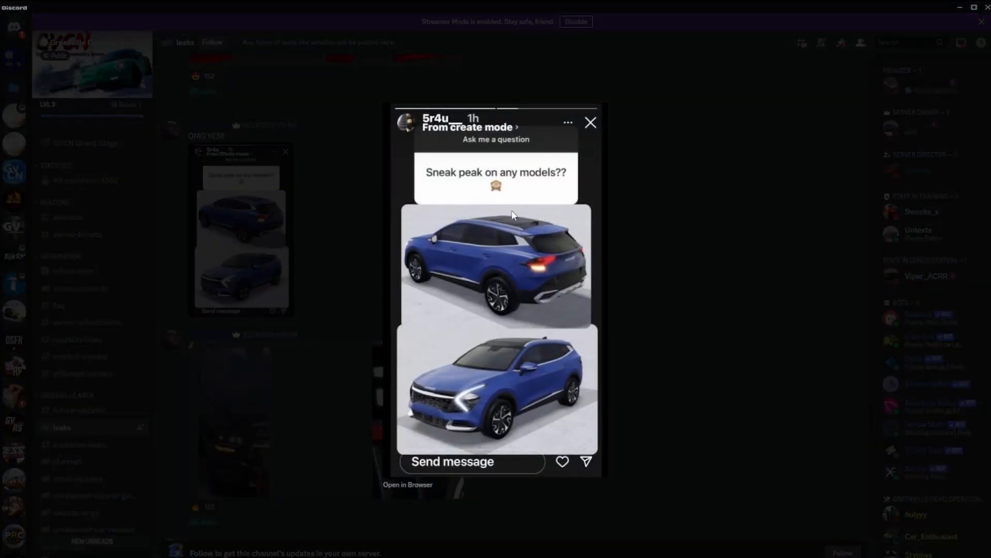
{"action": "mouse_move", "coordinate": [536, 338]}
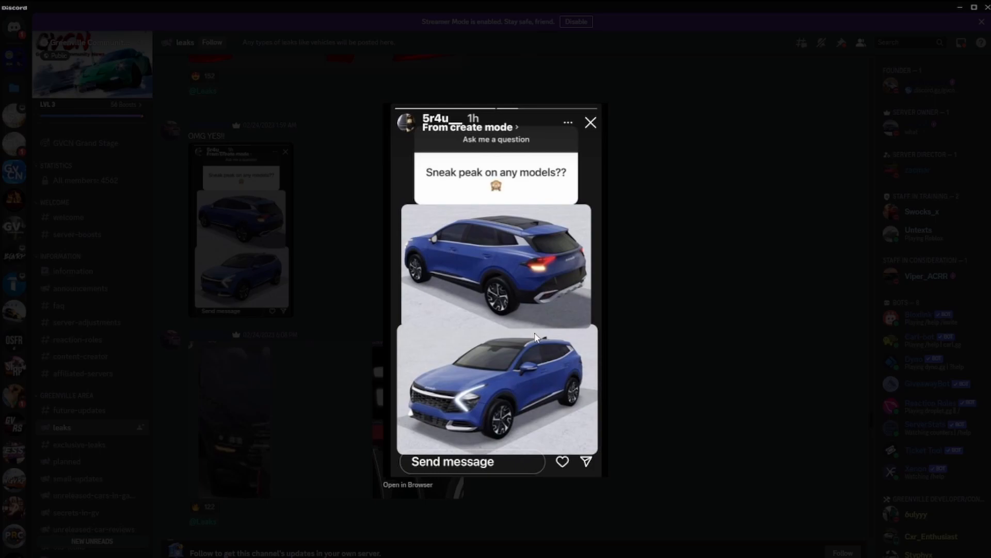
{"action": "left_click", "coordinate": [590, 122]}
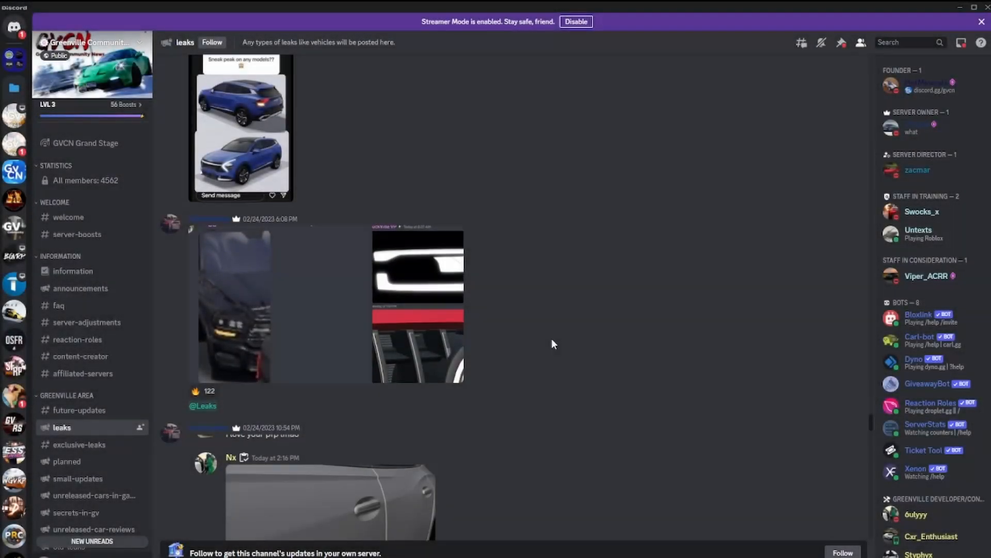
{"action": "left_click", "coordinate": [329, 503]}
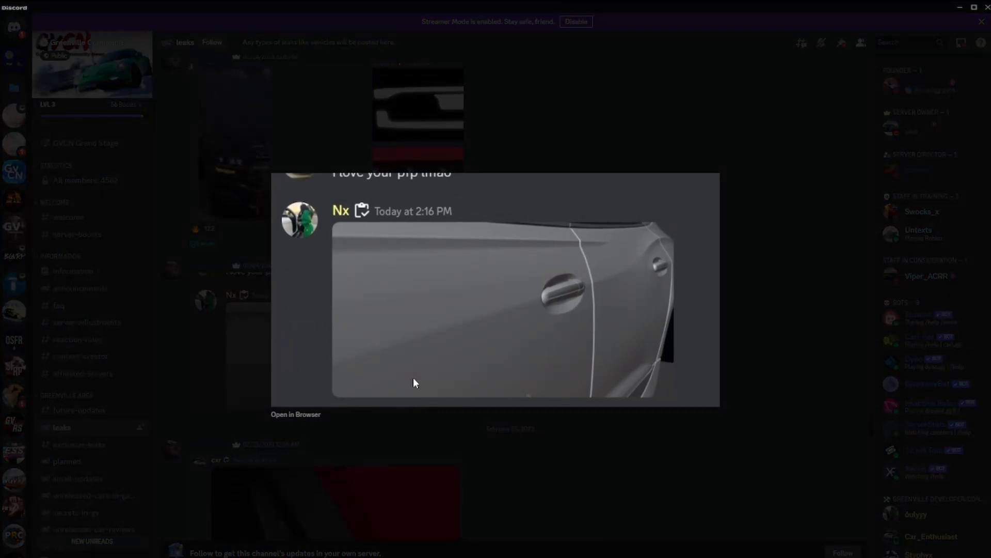
{"action": "left_click", "coordinate": [694, 273]}
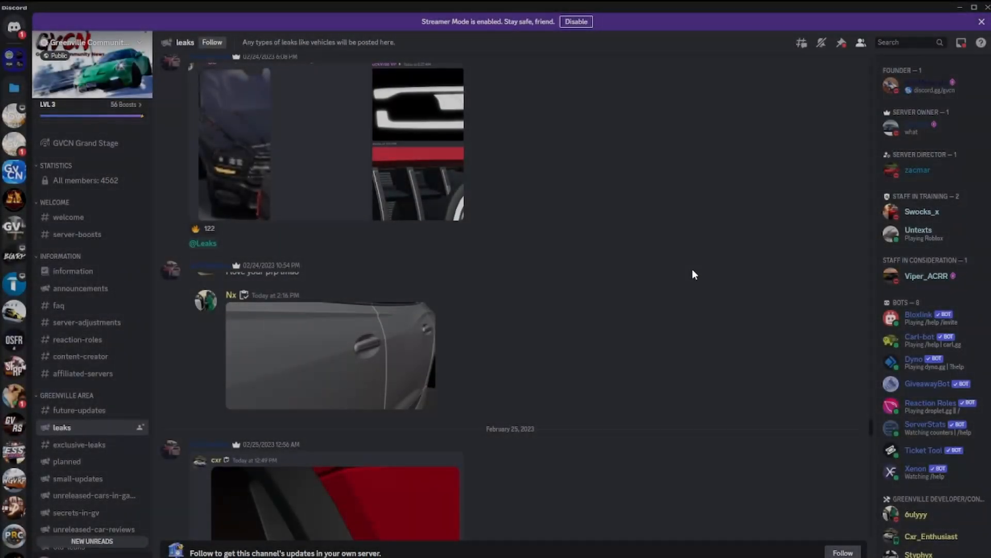
- Scroll further down and preview the truck side-mirror and gray body panel images, closing each
{"action": "scroll", "scroll_direction": "down", "scroll_amount": 3}
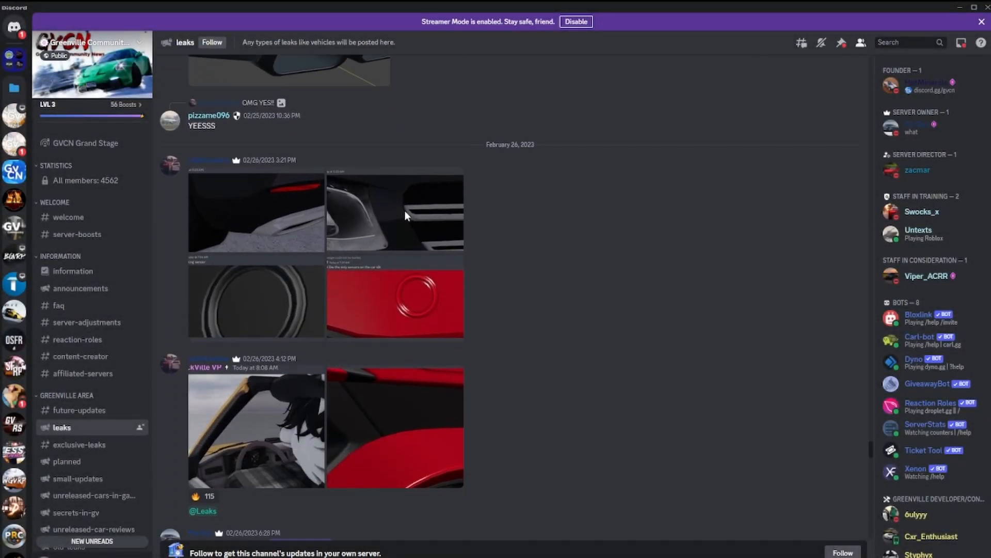
{"action": "scroll", "scroll_direction": "down", "scroll_amount": 3}
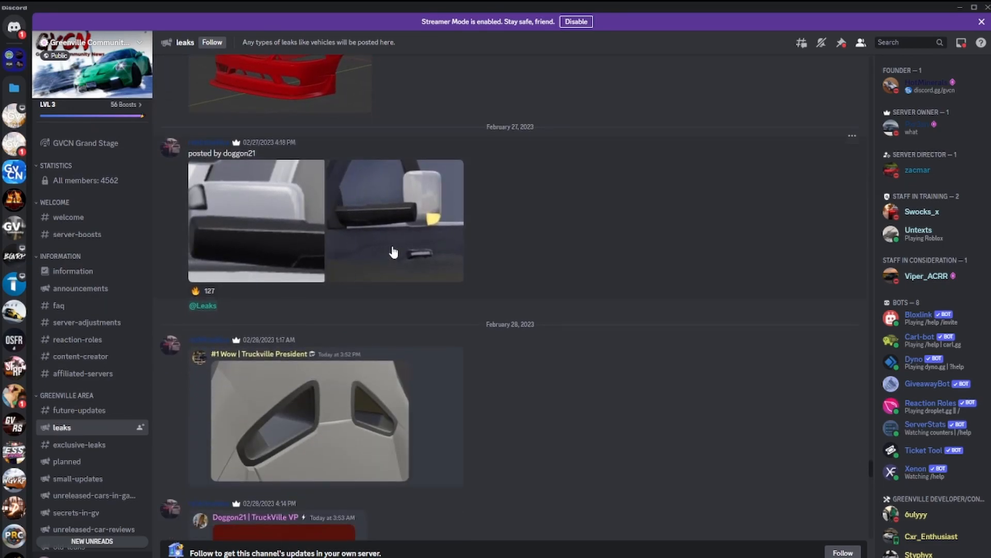
{"action": "left_click", "coordinate": [396, 221]}
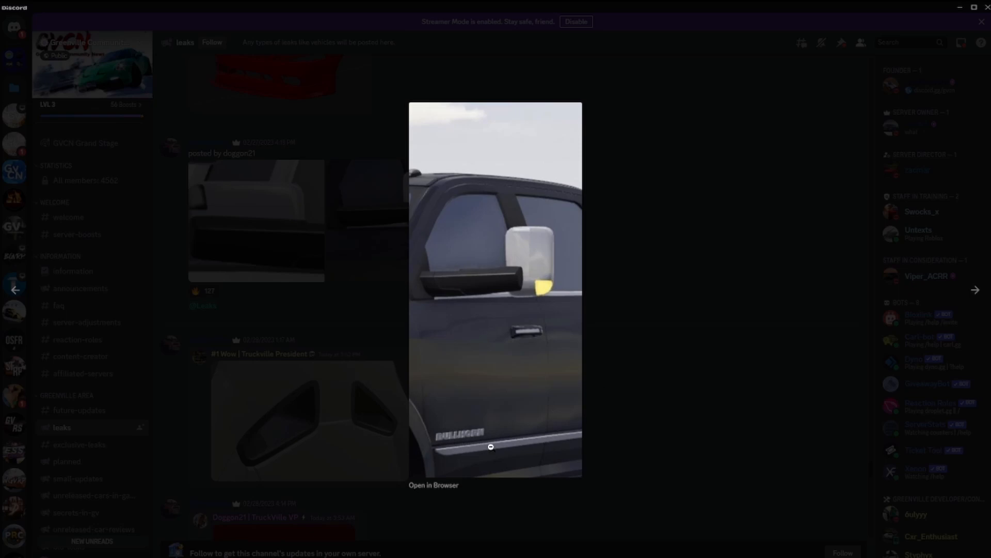
{"action": "mouse_move", "coordinate": [684, 334]}
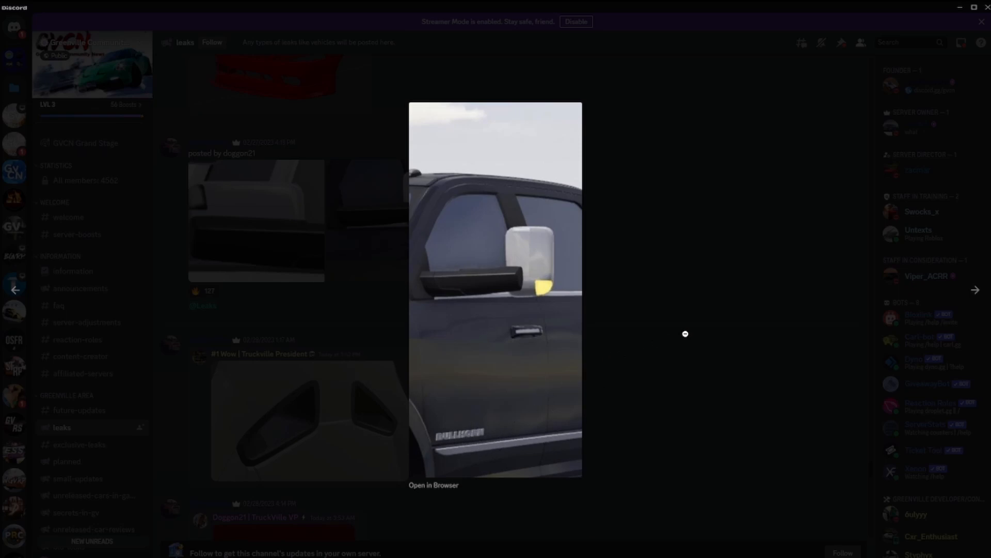
{"action": "left_click", "coordinate": [685, 334]}
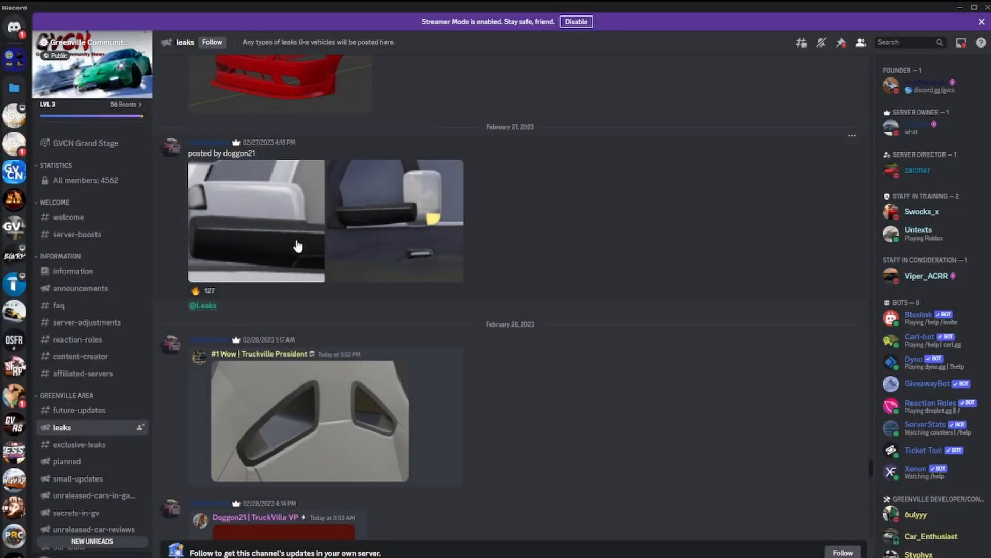
{"action": "scroll", "scroll_direction": "down", "scroll_amount": 3}
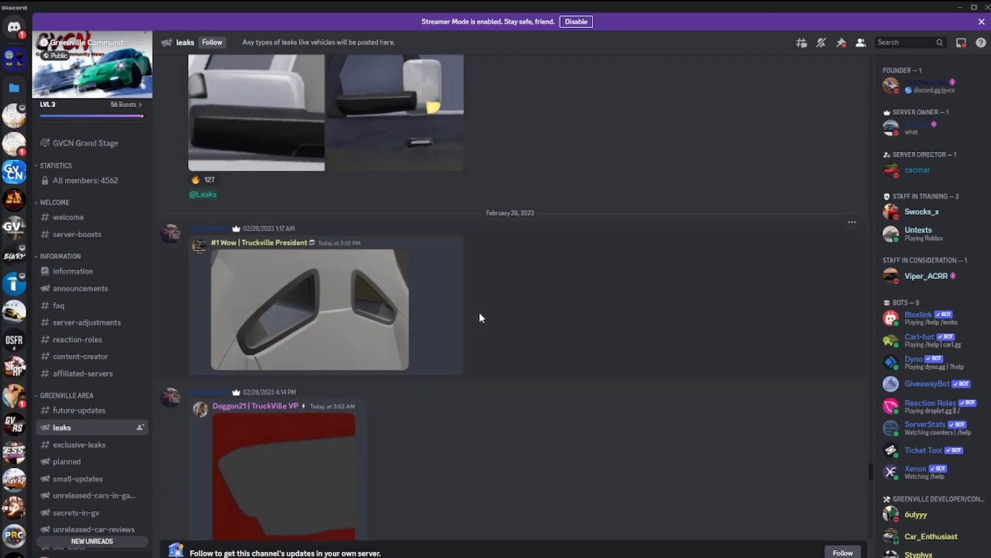
{"action": "left_click", "coordinate": [309, 303]}
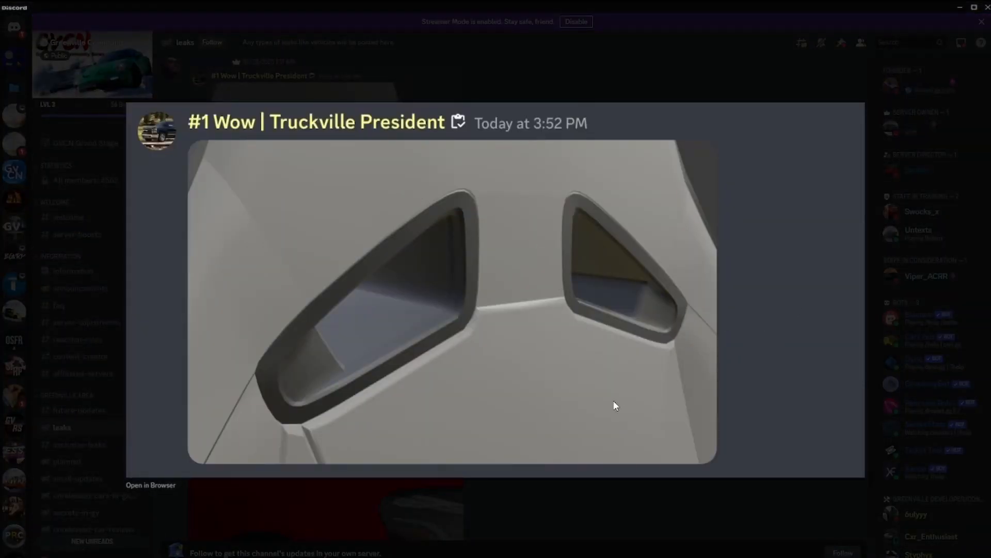
{"action": "left_click", "coordinate": [617, 405]}
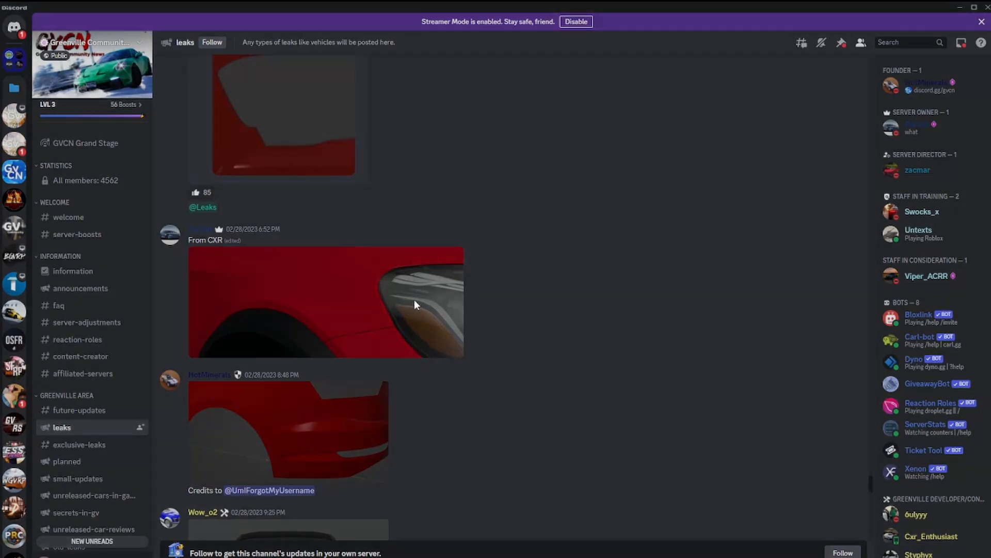
{"action": "mouse_move", "coordinate": [389, 283]}
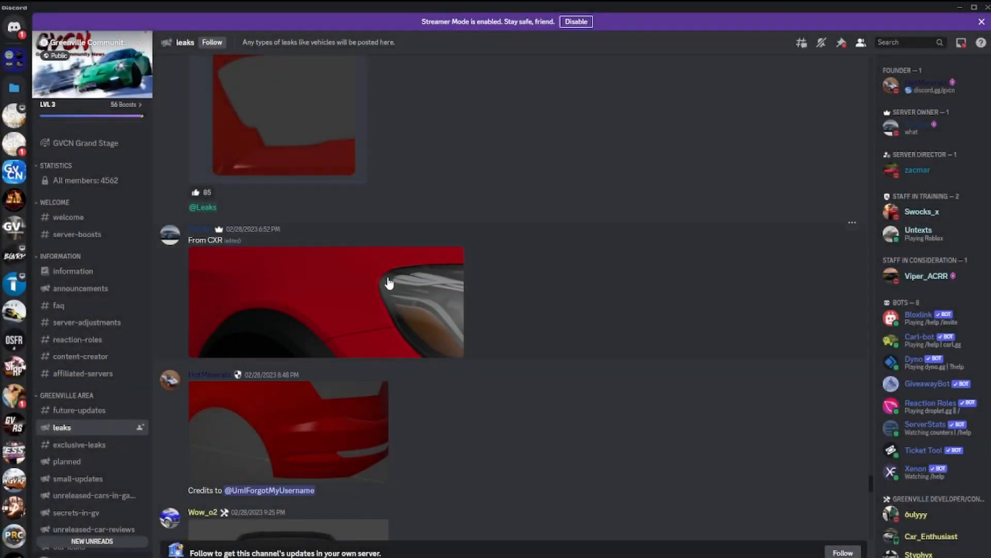
- Preview the dark car front render, then enlarge the red car headlight close-up from the March 1 posts
{"action": "left_click", "coordinate": [325, 301]}
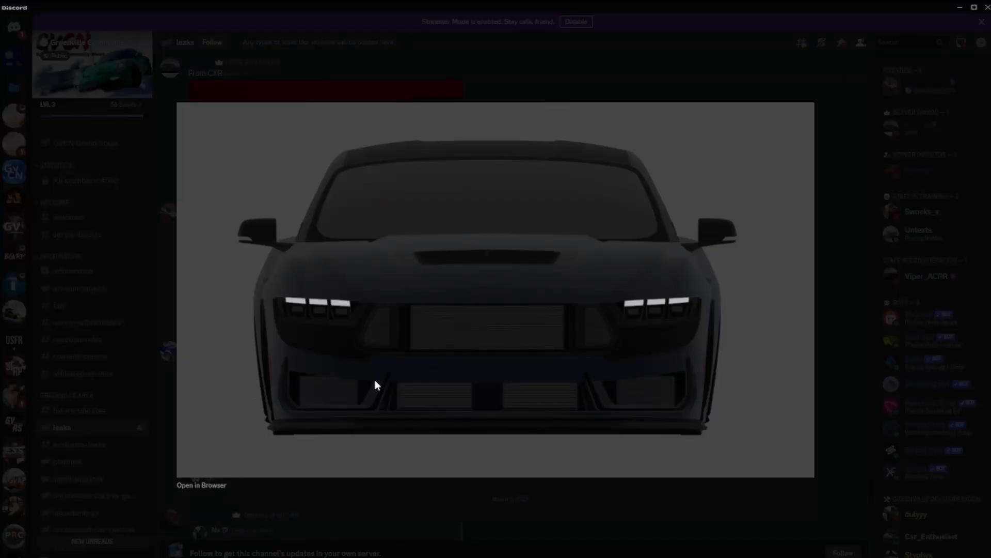
{"action": "mouse_move", "coordinate": [585, 451]}
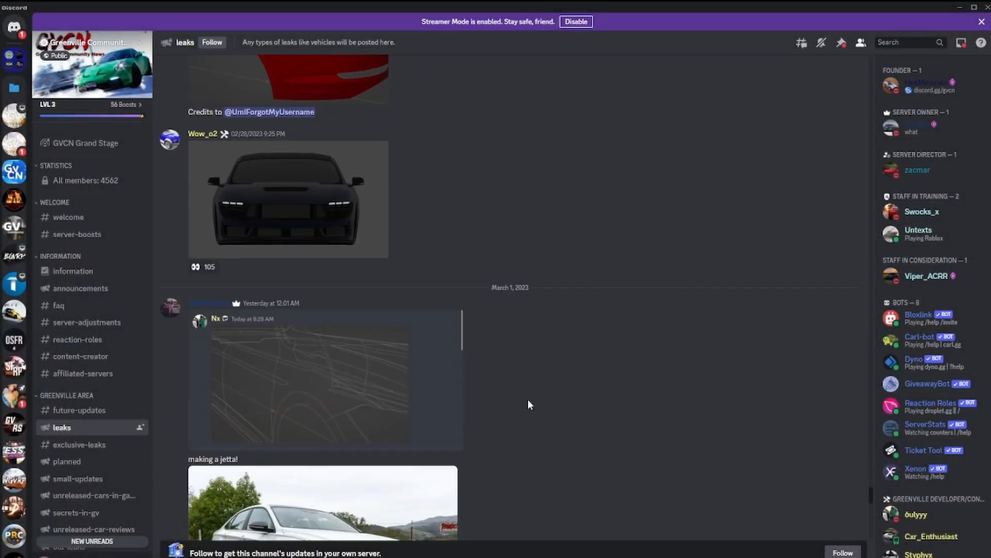
{"action": "scroll", "scroll_direction": "down", "scroll_amount": 3}
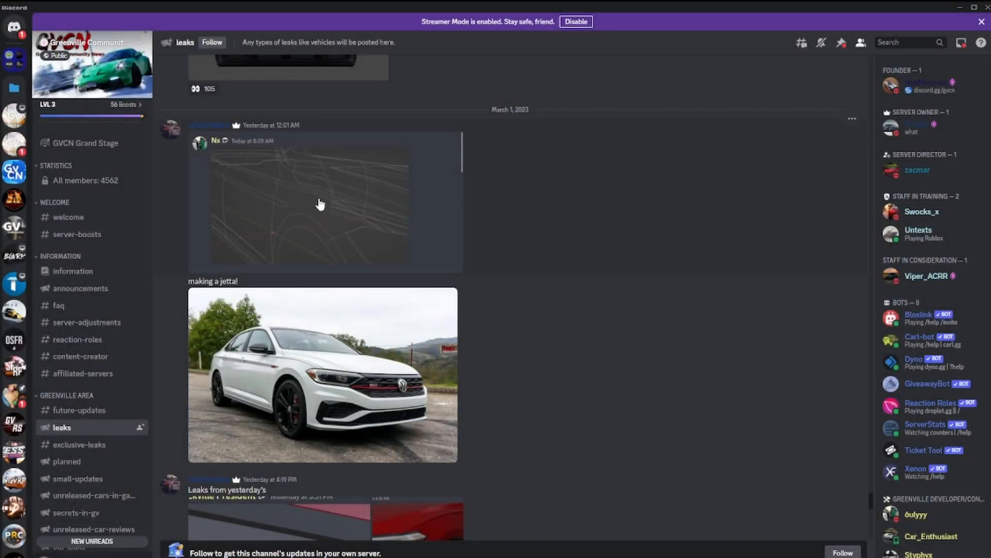
{"action": "mouse_move", "coordinate": [310, 369]}
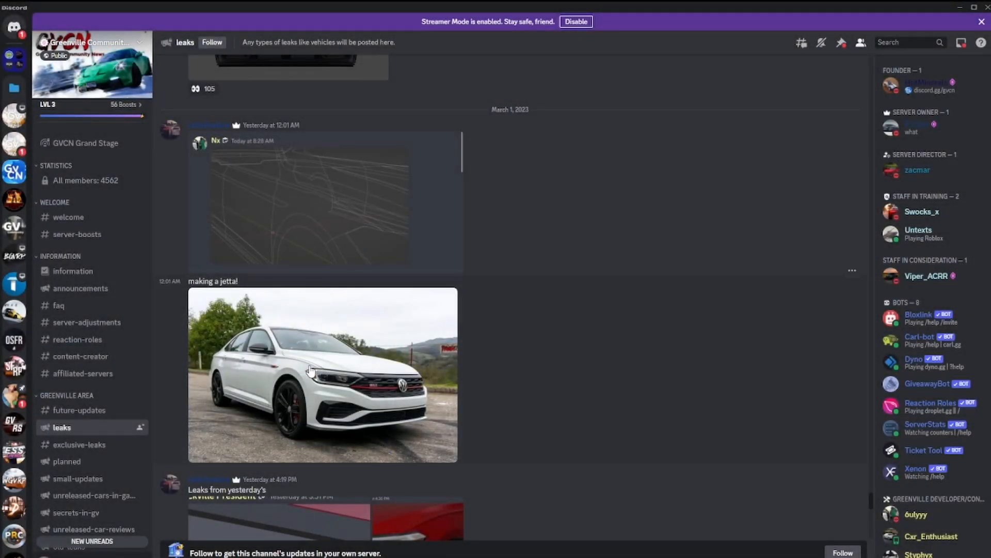
{"action": "left_click", "coordinate": [325, 202]}
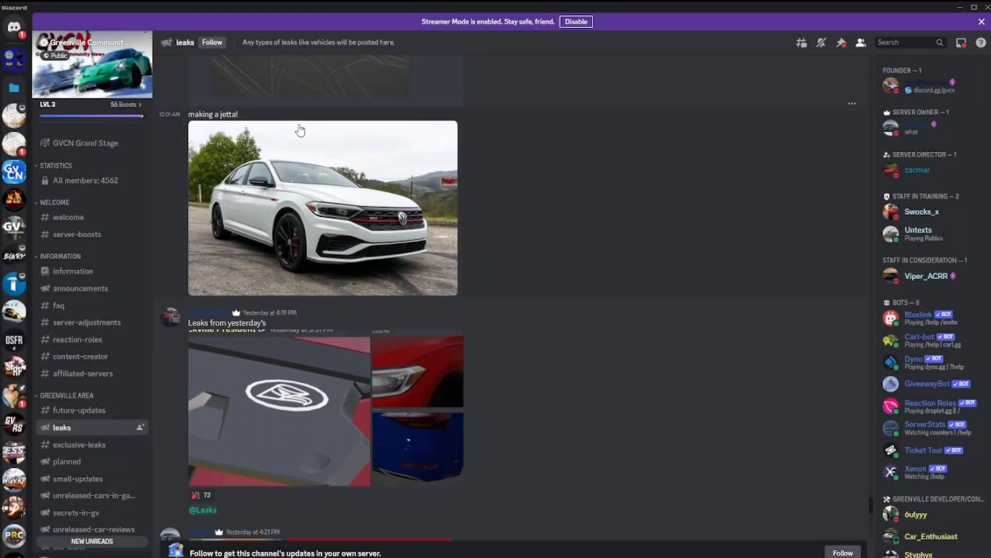
{"action": "left_click", "coordinate": [417, 370]}
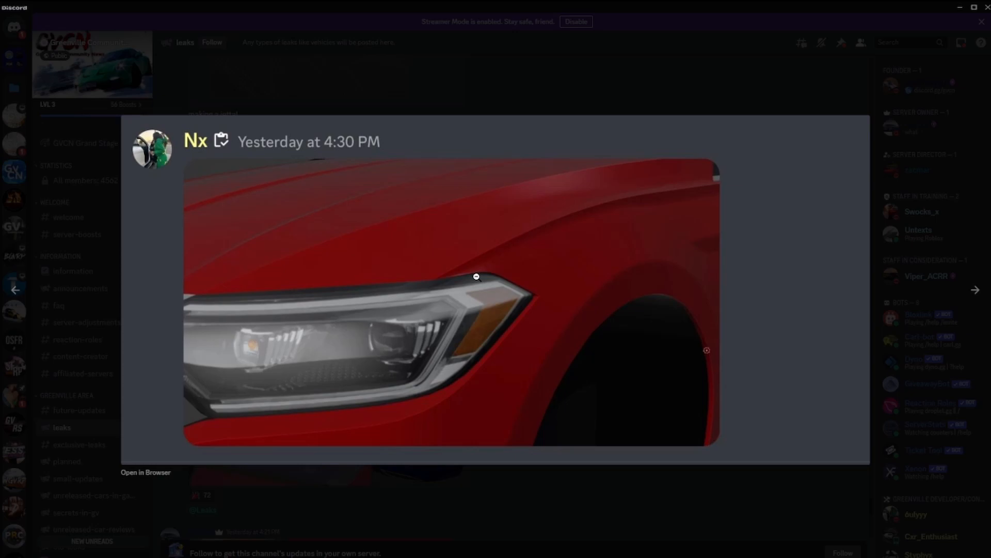
- Close the headlight preview and view the dark image with white light bars further down #leaks
{"action": "left_click", "coordinate": [976, 289]}
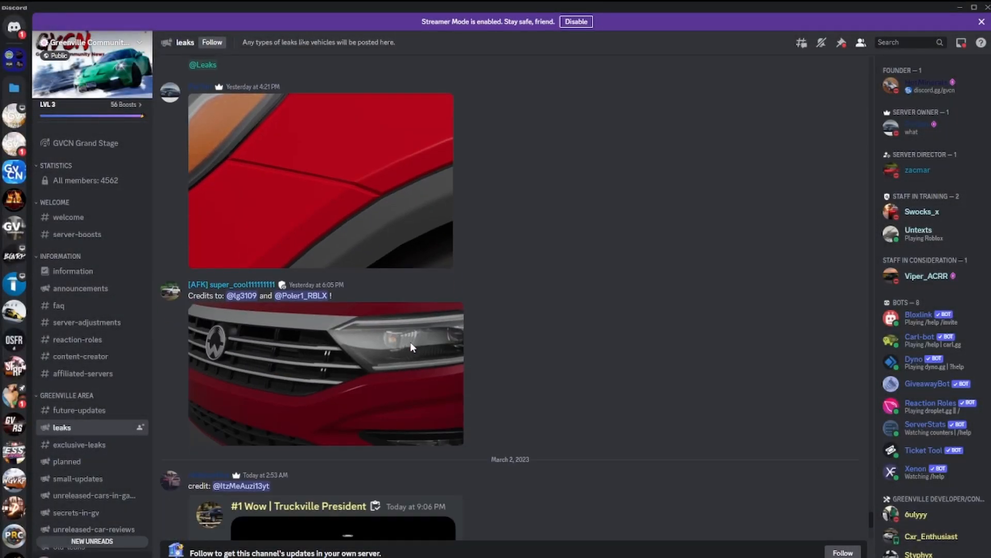
{"action": "scroll", "scroll_direction": "down", "scroll_amount": 3}
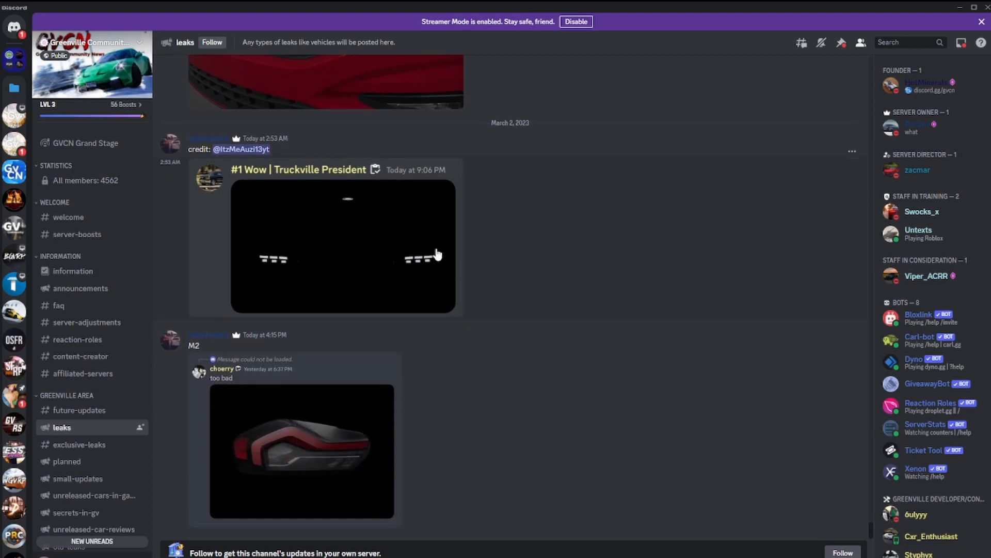
{"action": "left_click", "coordinate": [302, 451]}
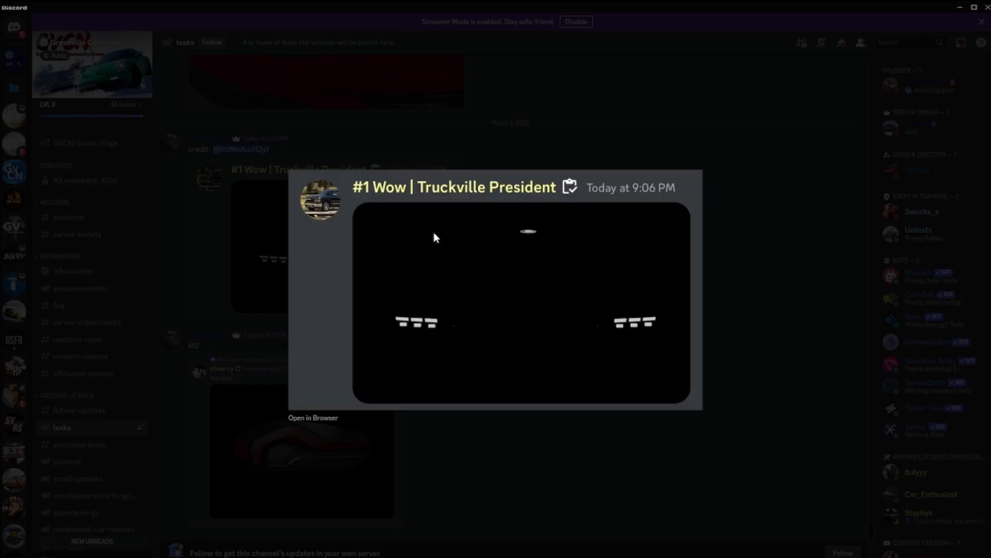
{"action": "mouse_move", "coordinate": [444, 300]}
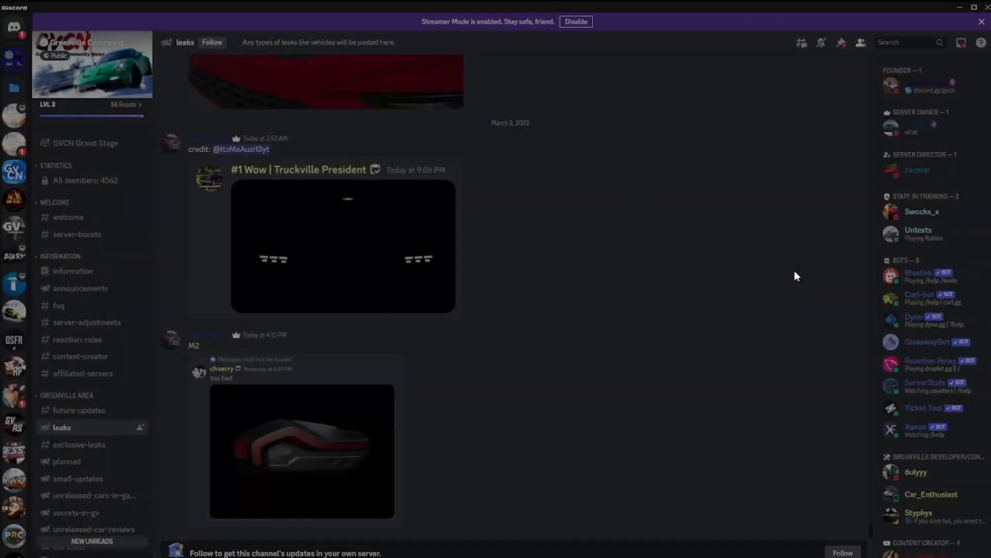
- Scroll to the end of #leaks and switch to the #exclusive-leaks channel
{"action": "scroll", "scroll_direction": "down", "scroll_amount": 3}
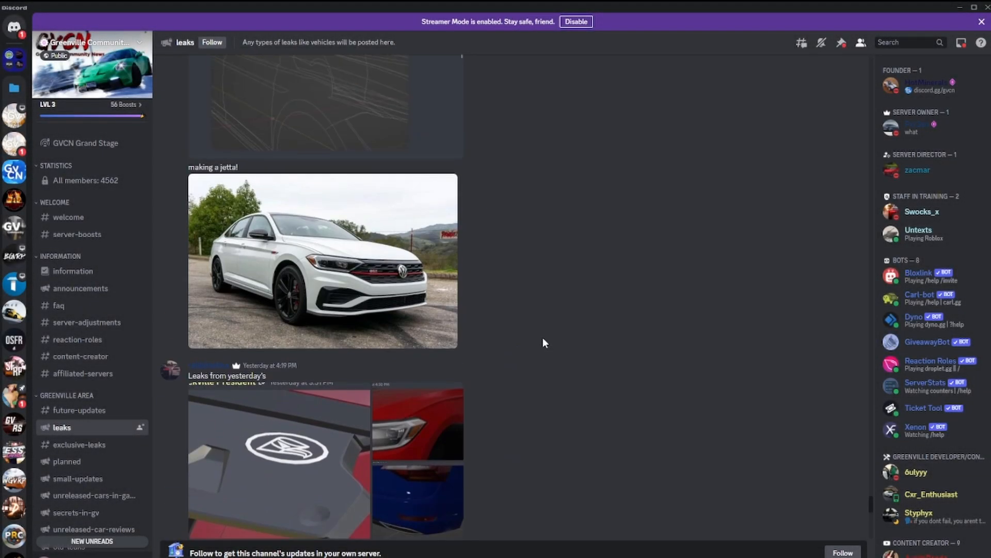
{"action": "scroll", "scroll_direction": "down", "scroll_amount": 3}
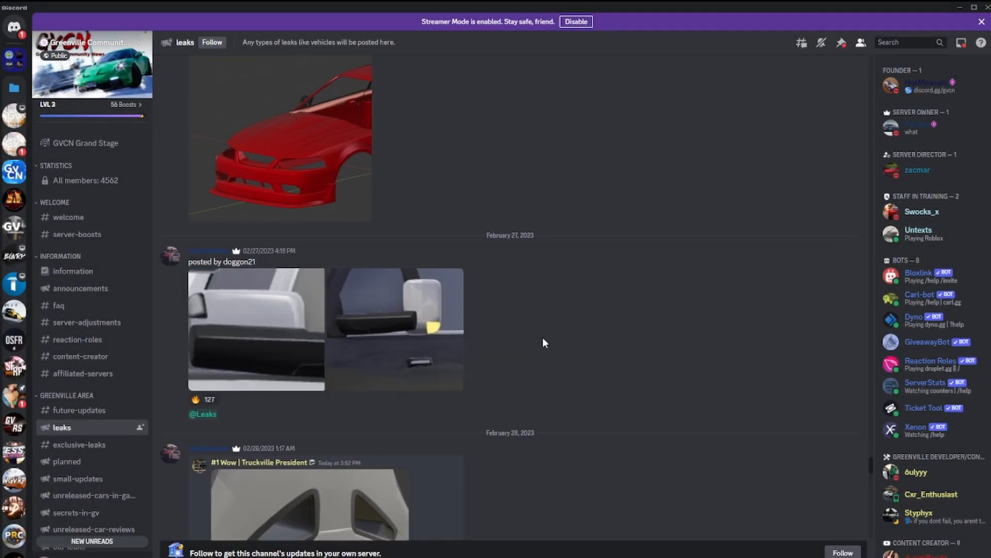
{"action": "left_click", "coordinate": [280, 140]}
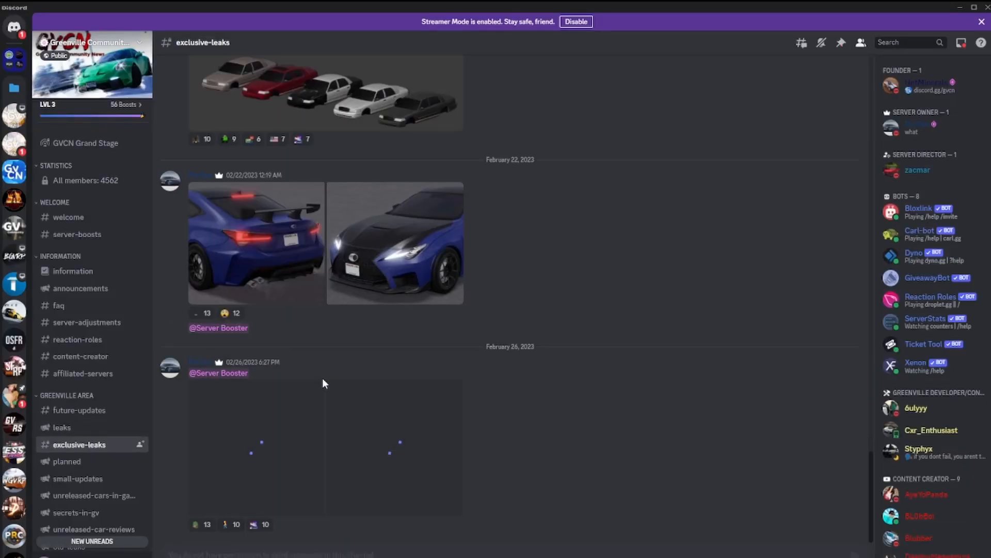
{"action": "scroll", "scroll_direction": "up", "scroll_amount": 3}
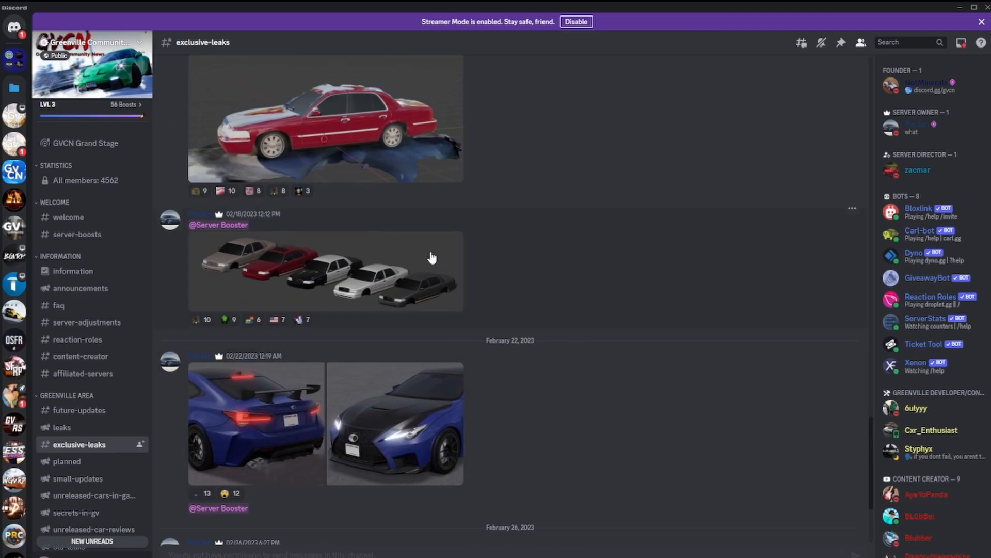
{"action": "mouse_move", "coordinate": [421, 416]}
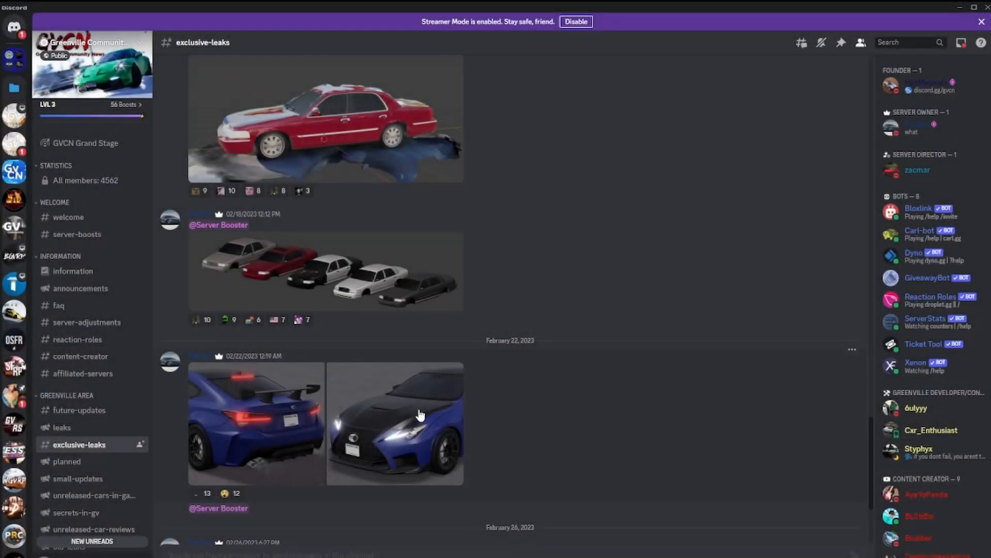
{"action": "mouse_move", "coordinate": [389, 399]}
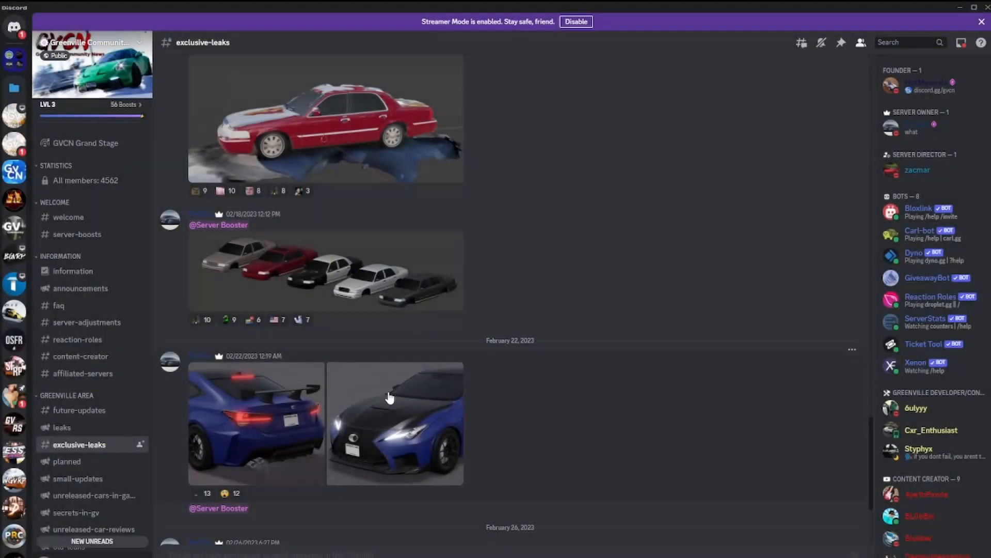
{"action": "left_click", "coordinate": [396, 423]}
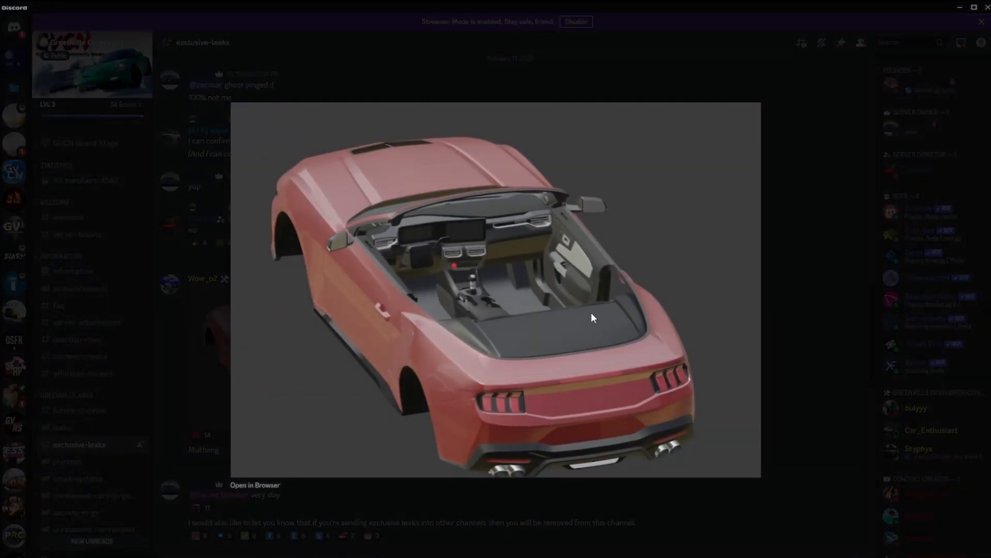
{"action": "mouse_move", "coordinate": [742, 139]}
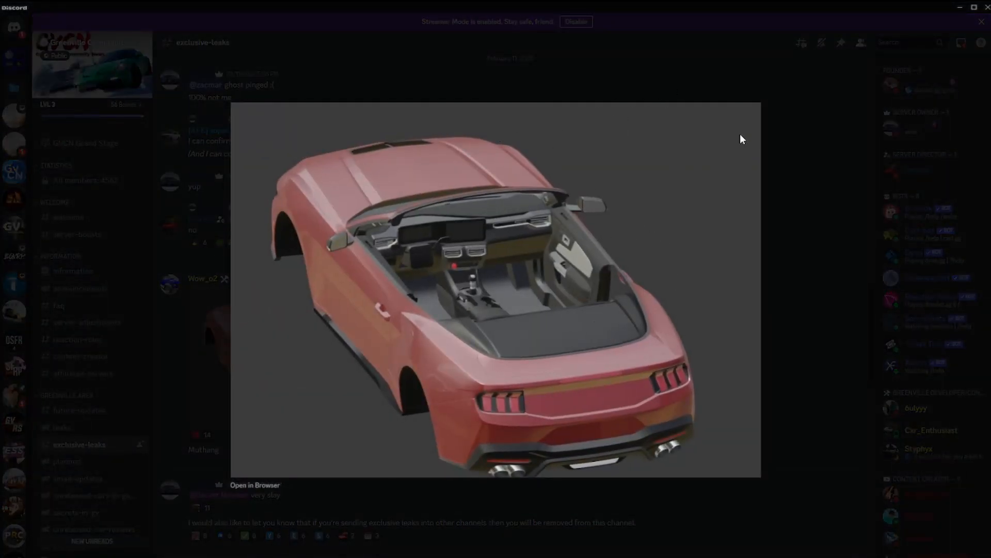
{"action": "mouse_move", "coordinate": [229, 292]}
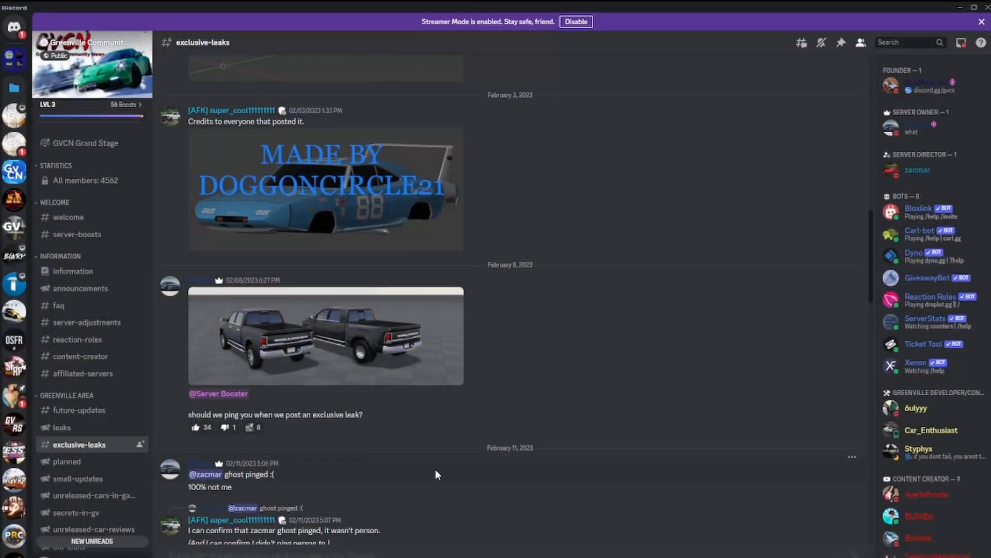
{"action": "scroll", "scroll_direction": "up", "scroll_amount": 3}
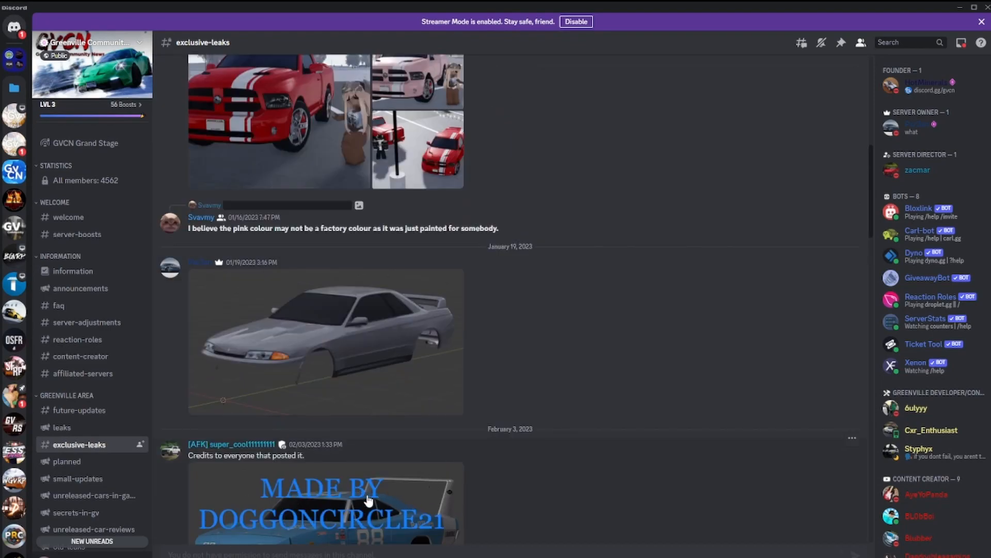
{"action": "scroll", "scroll_direction": "up", "scroll_amount": 3}
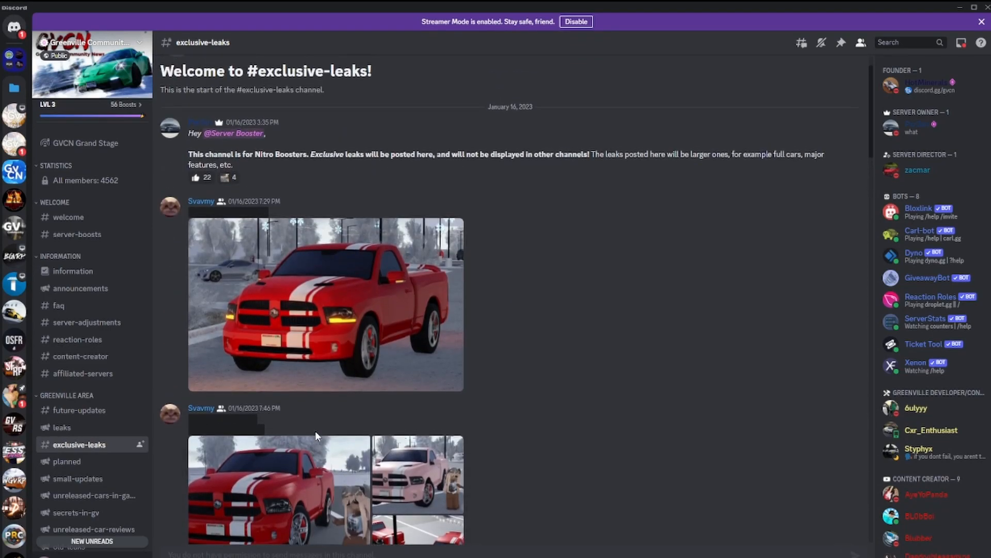
{"action": "scroll", "scroll_direction": "down", "scroll_amount": 3}
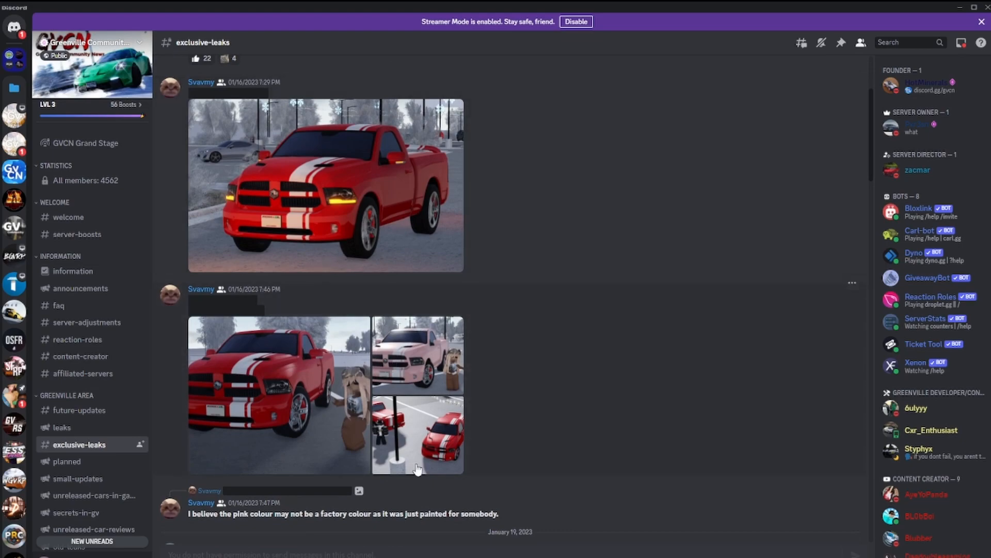
{"action": "scroll", "scroll_direction": "down", "scroll_amount": 3}
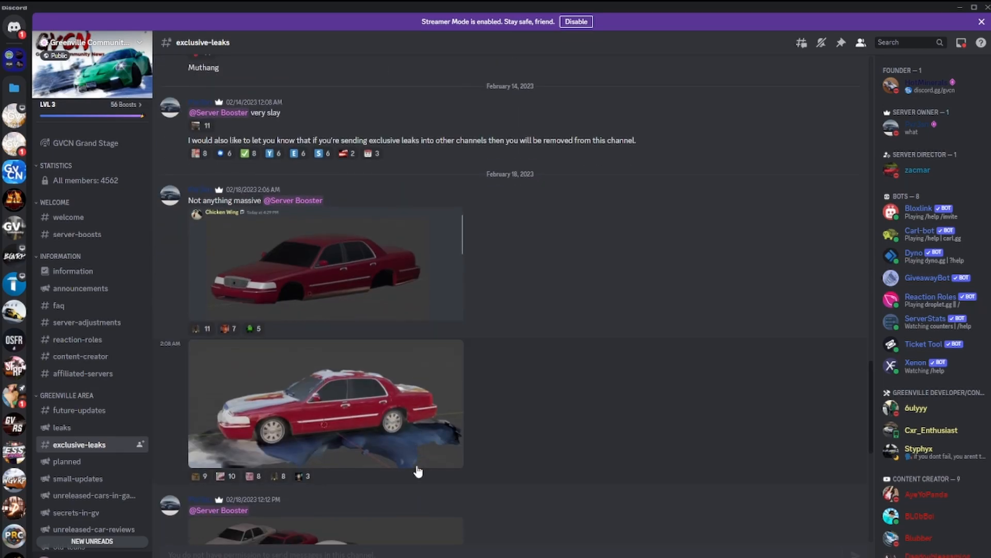
{"action": "scroll", "scroll_direction": "down", "scroll_amount": 3}
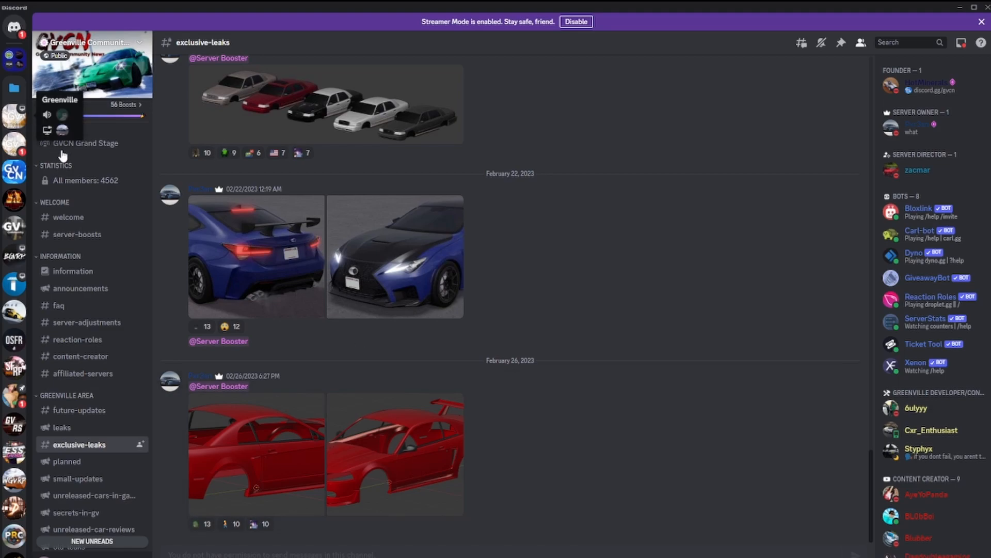
{"action": "left_click", "coordinate": [80, 410]}
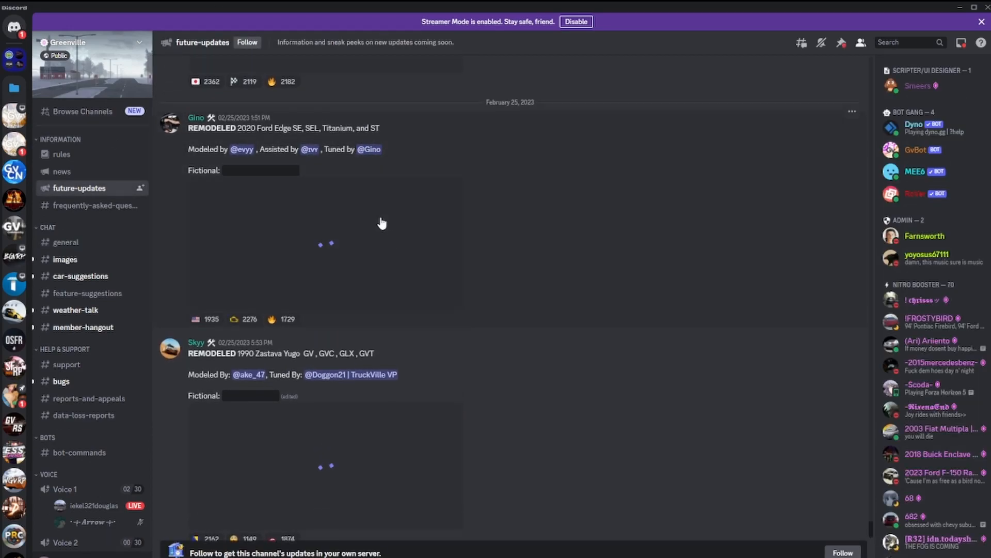
- Scroll #future-updates slightly up and back down over the Ford Edge and Zastava Yugo remodel posts
{"action": "scroll", "scroll_direction": "up", "scroll_amount": 3}
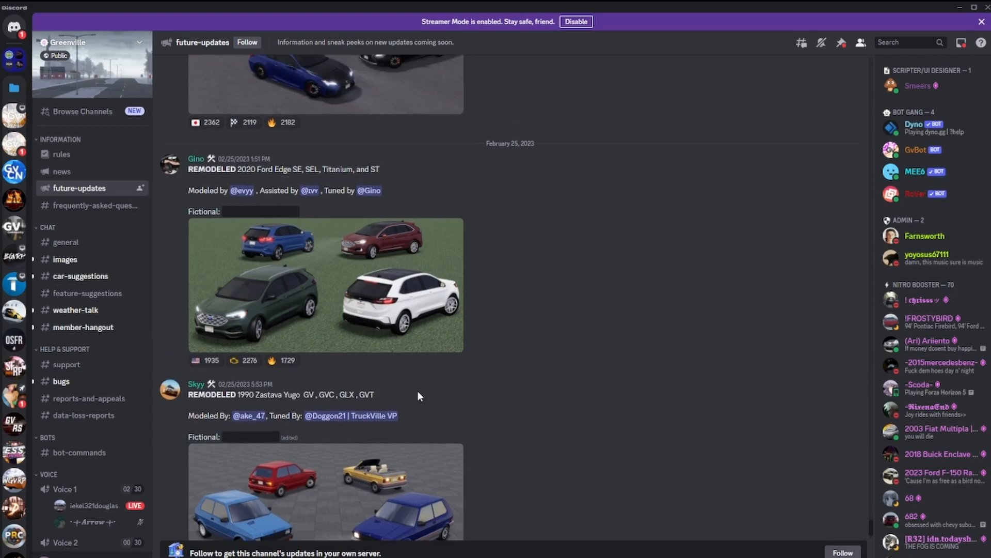
{"action": "scroll", "scroll_direction": "down", "scroll_amount": 3}
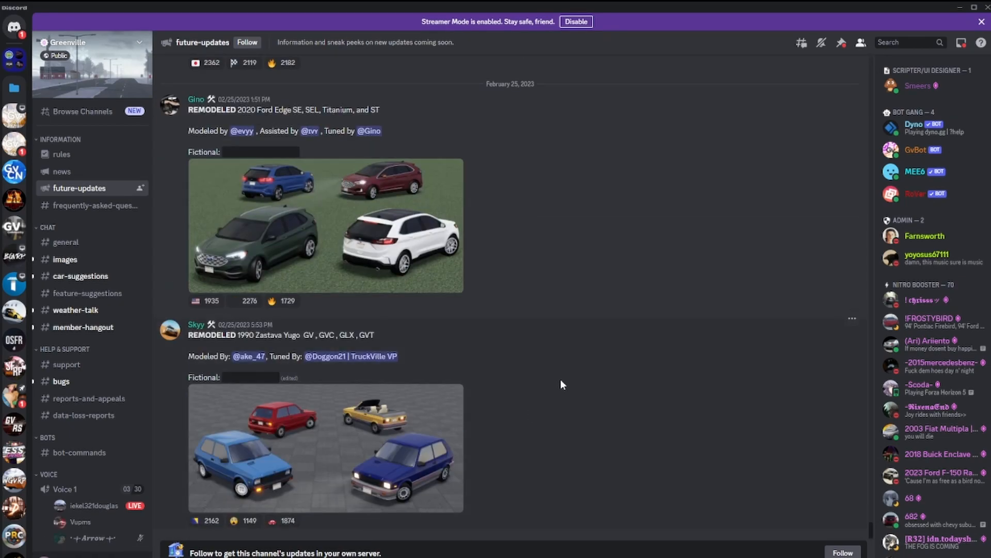
{"action": "mouse_move", "coordinate": [695, 279]}
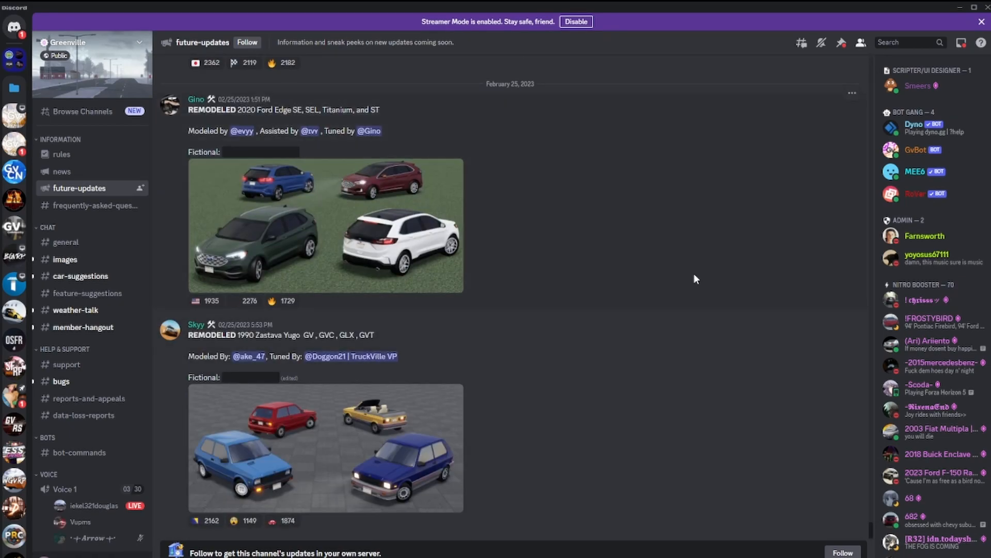